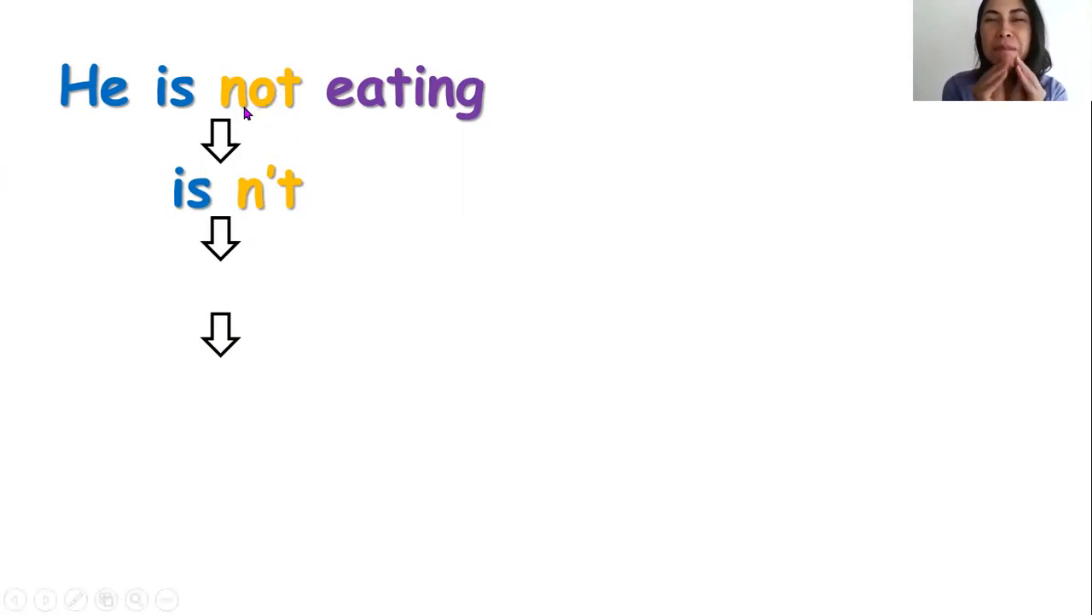
mouse_move(272, 171)
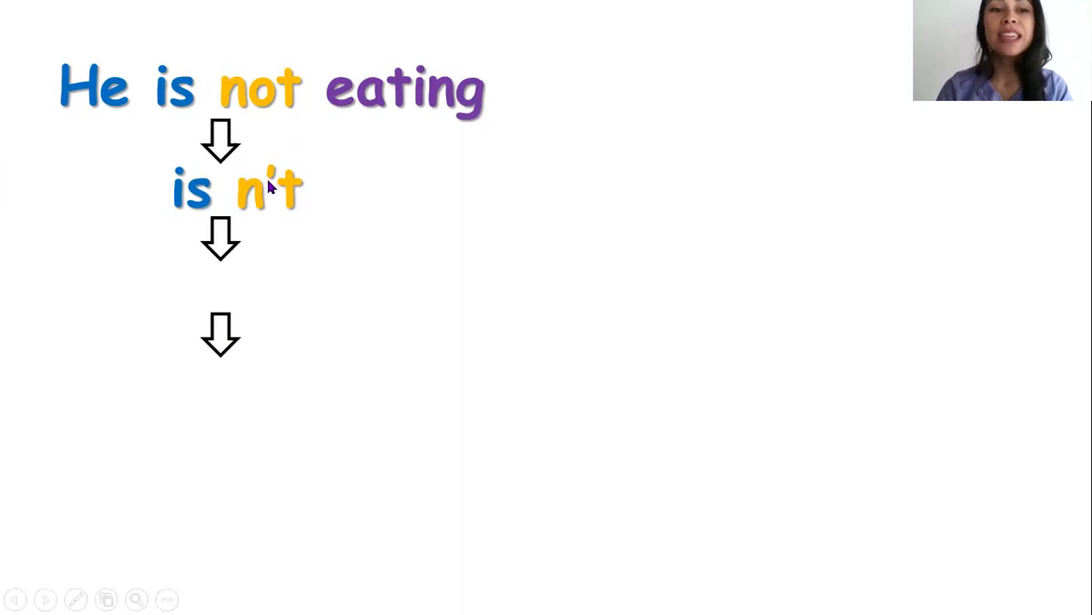
mouse_move(205, 203)
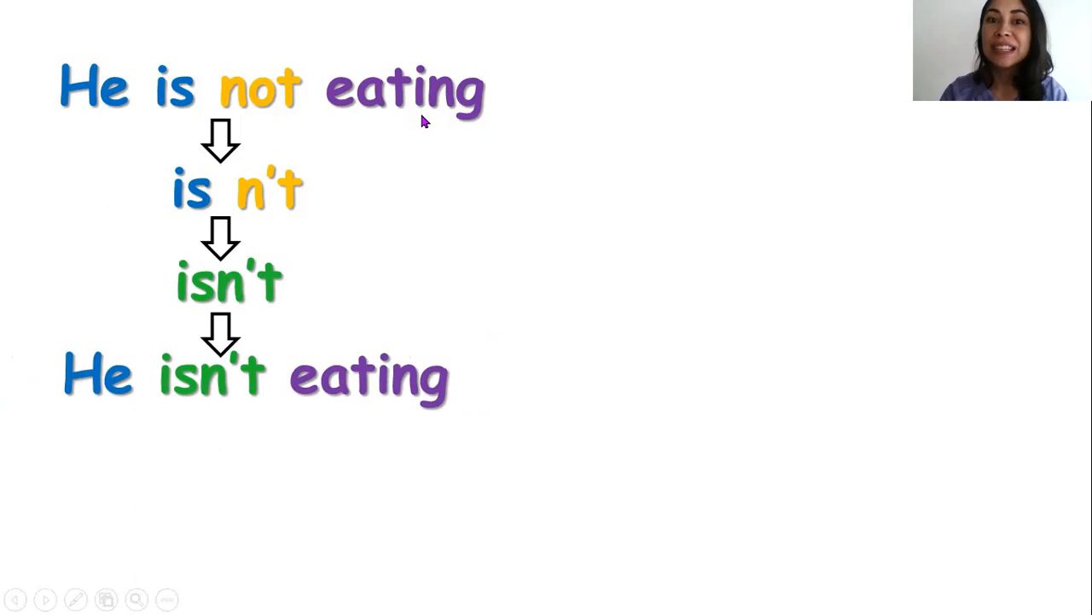
mouse_move(283, 111)
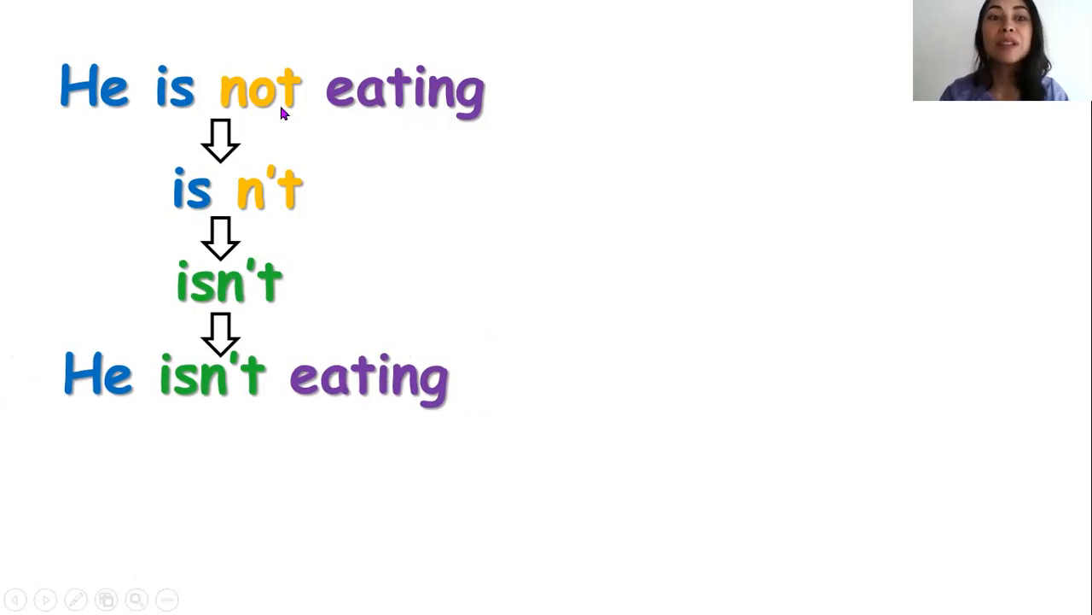
mouse_move(250, 128)
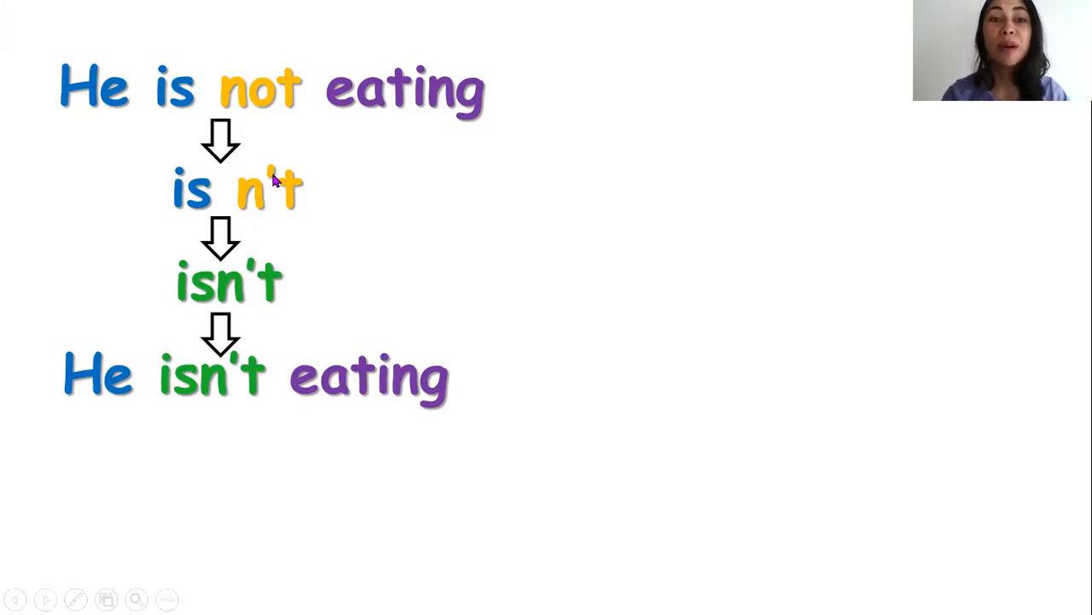
mouse_move(224, 195)
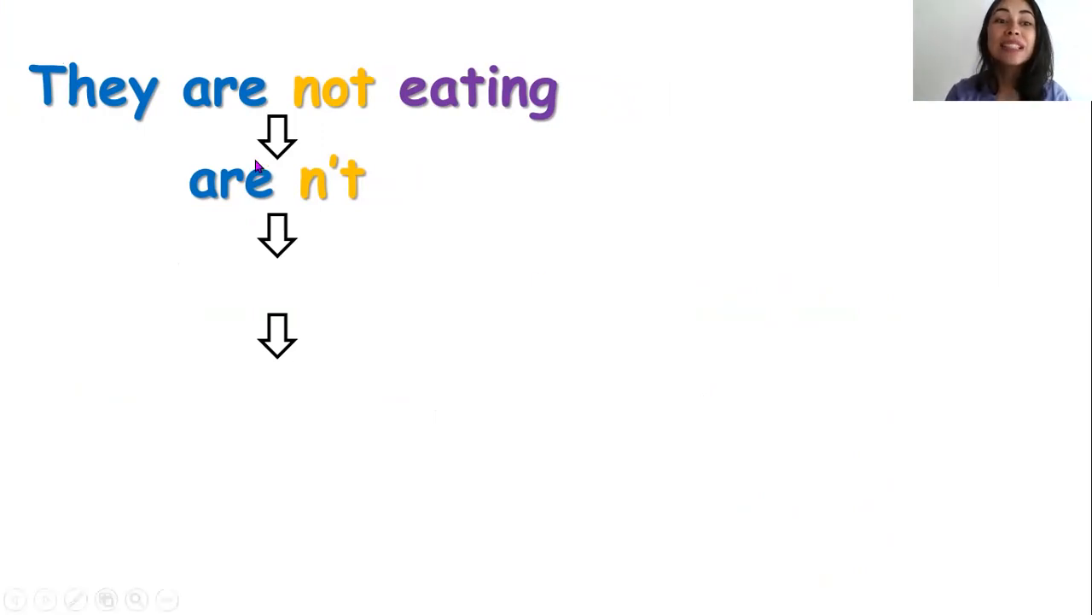
mouse_move(227, 365)
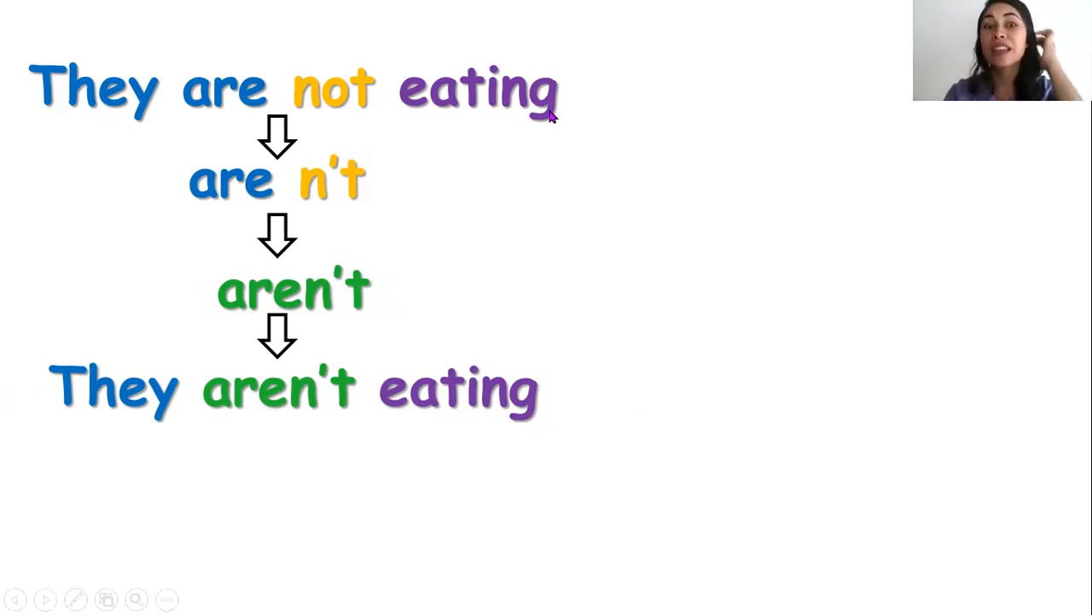
mouse_move(331, 369)
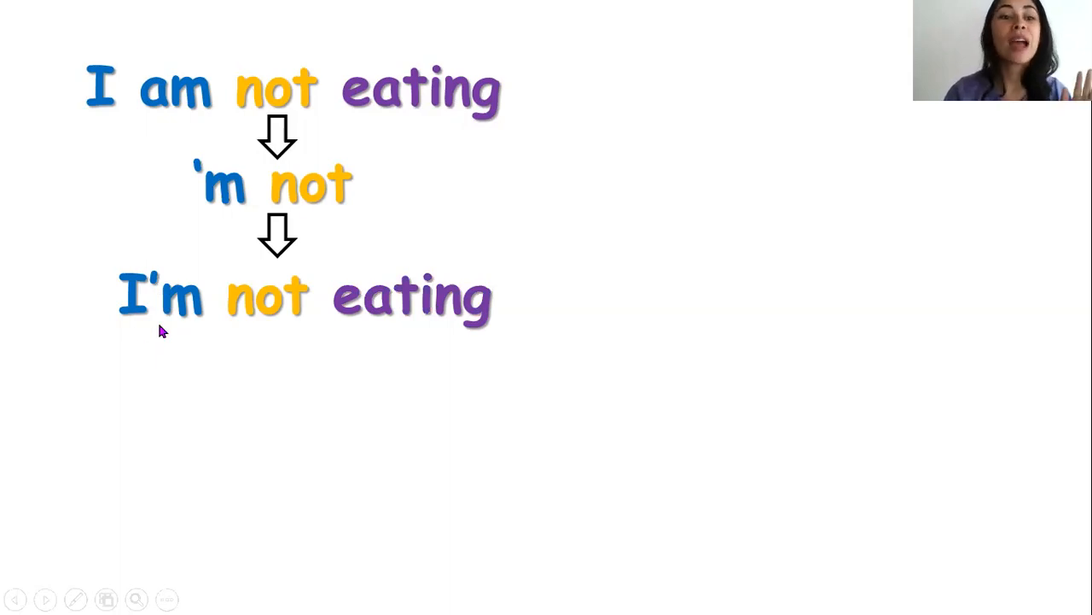
mouse_move(444, 332)
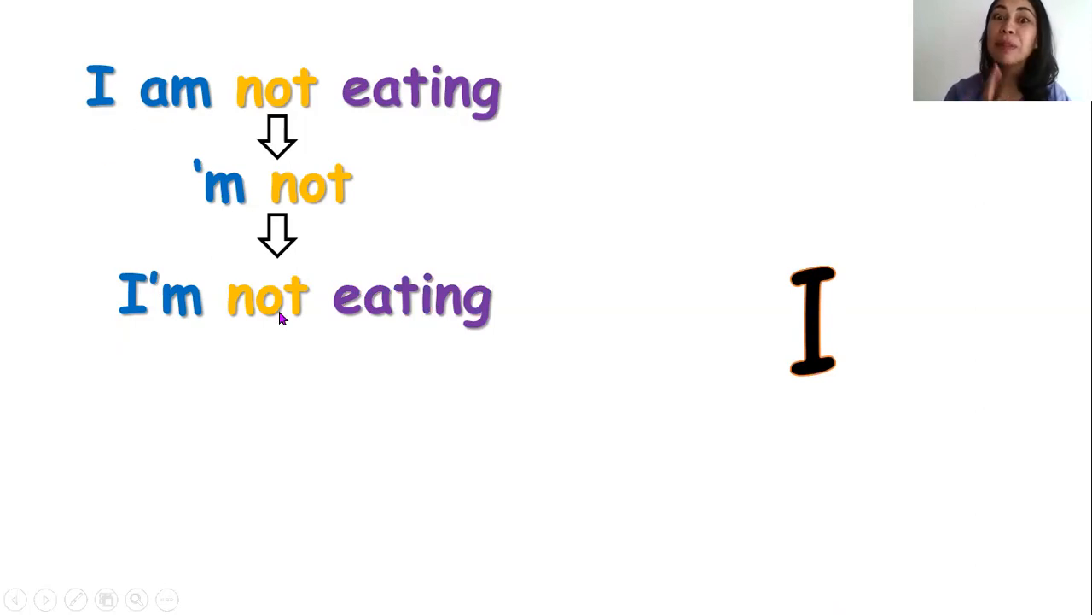
mouse_move(209, 307)
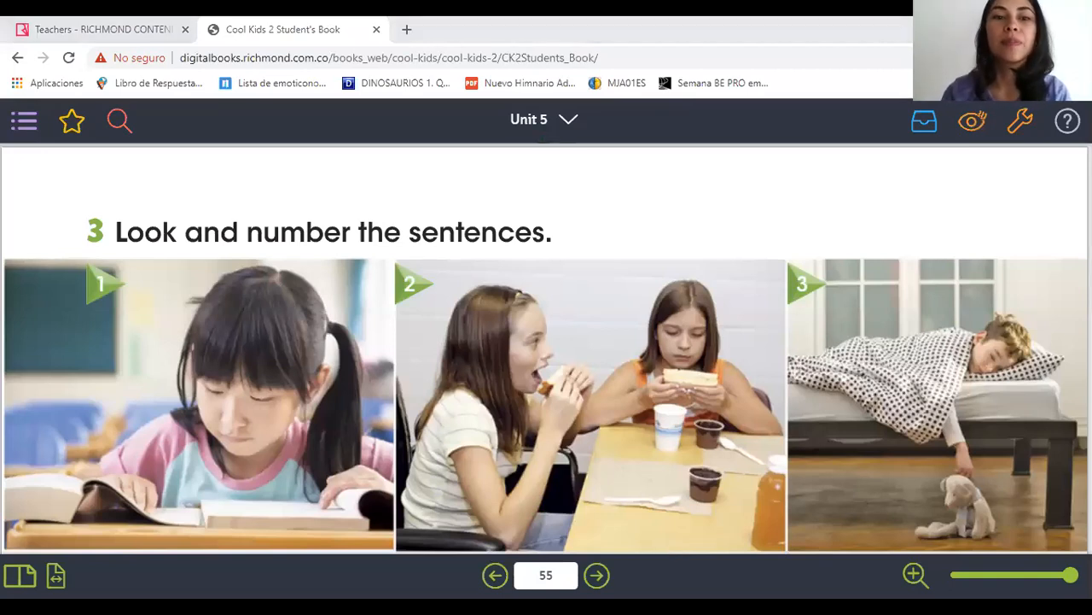
mouse_move(410, 332)
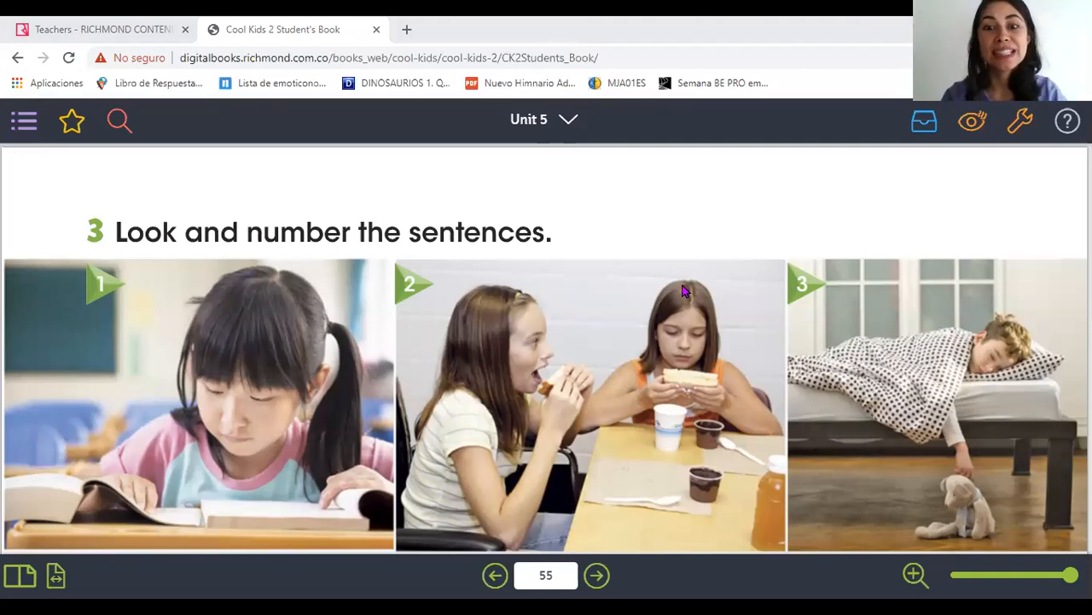
mouse_move(239, 433)
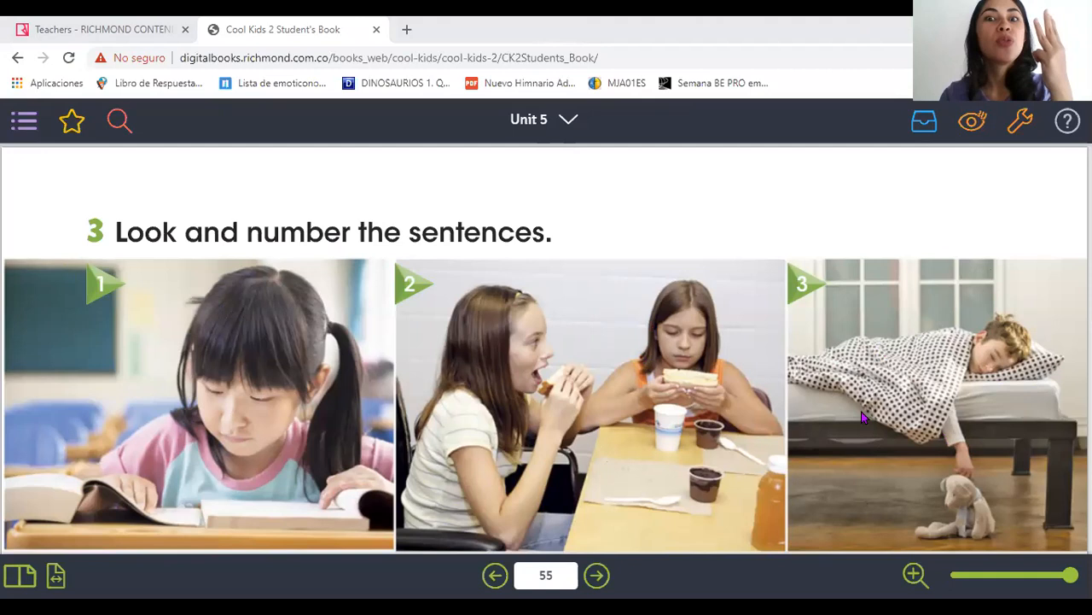
mouse_move(832, 331)
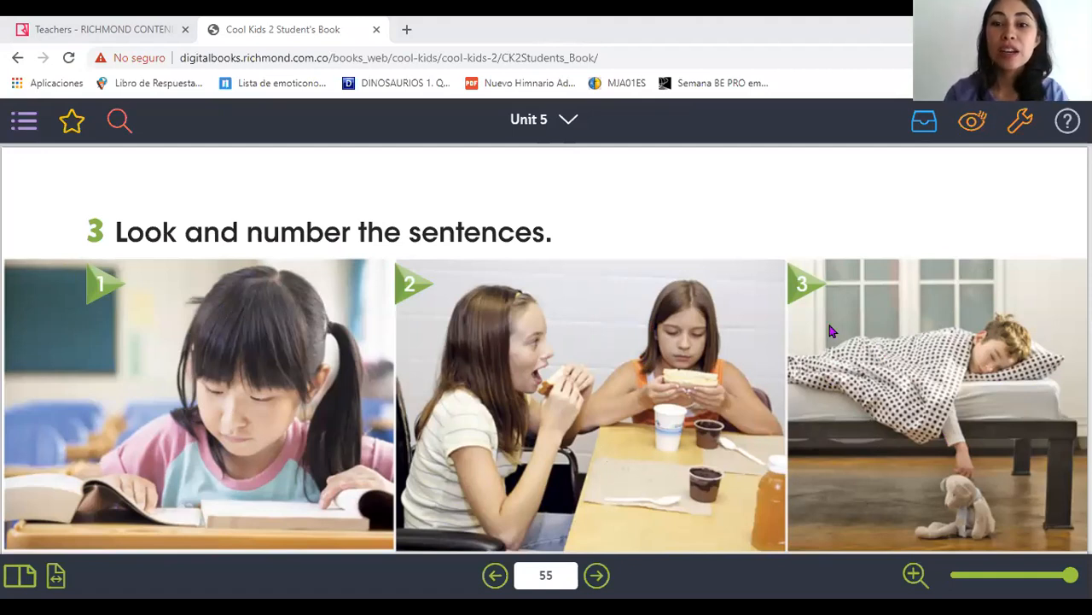
Step: Scroll page 55 down until exercise 3's three sentences appear below its photos
scroll(down, 3)
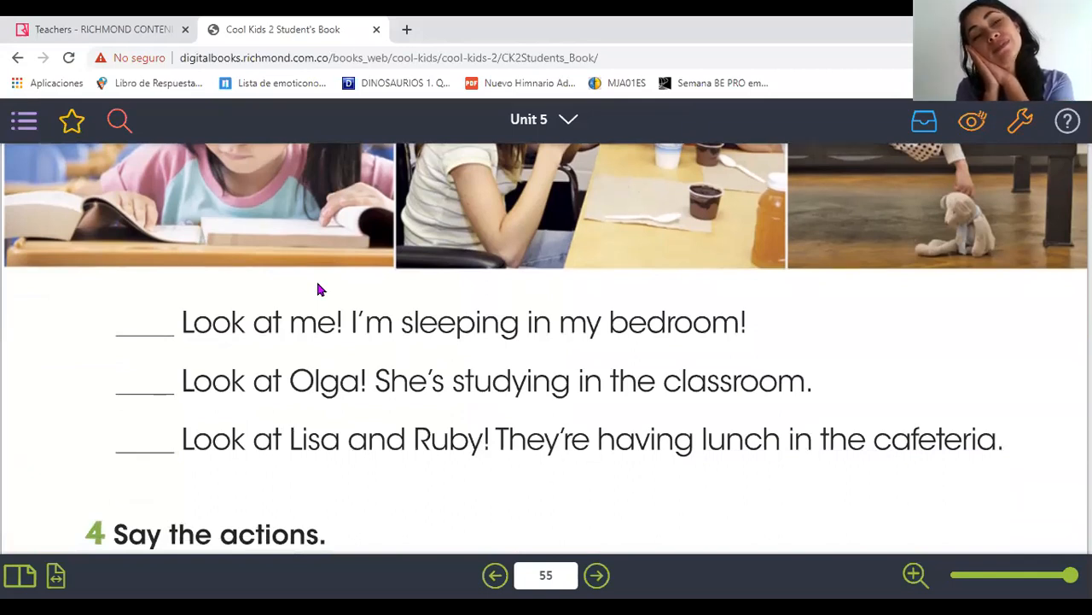
mouse_move(296, 371)
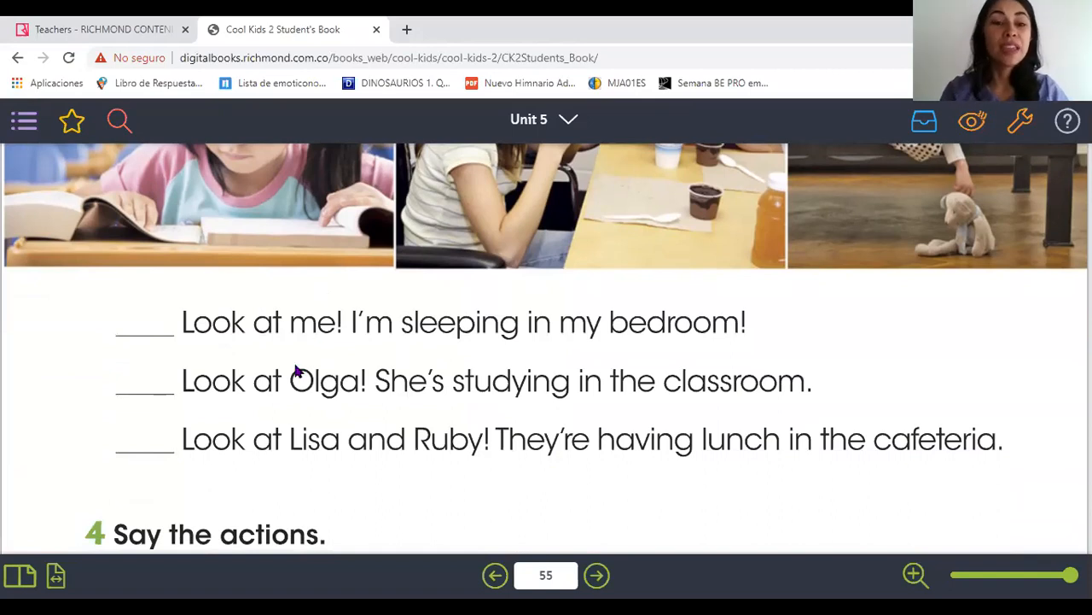
mouse_move(252, 401)
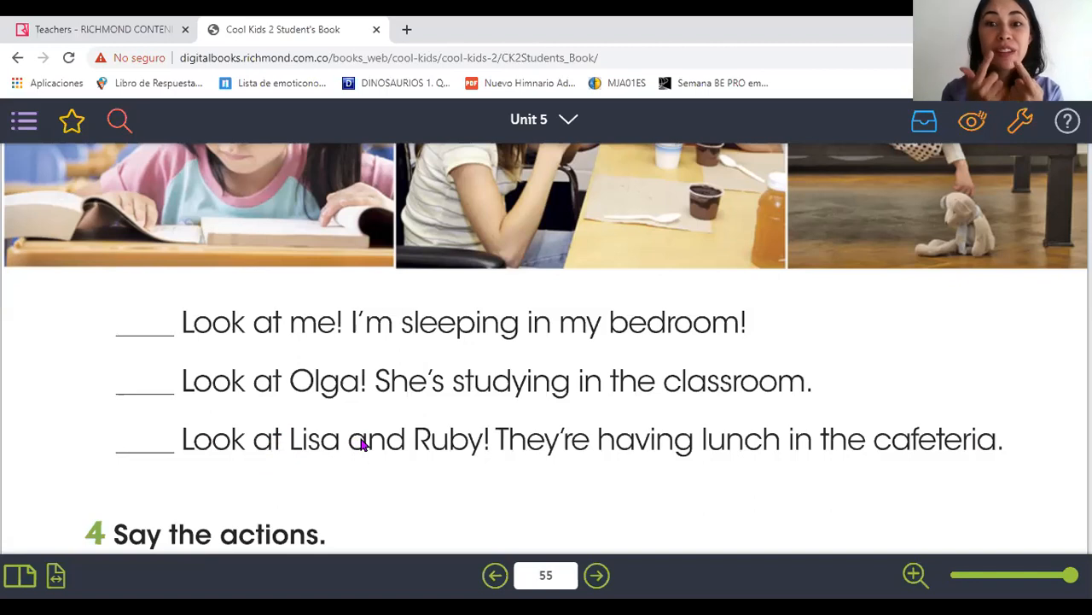
mouse_move(384, 466)
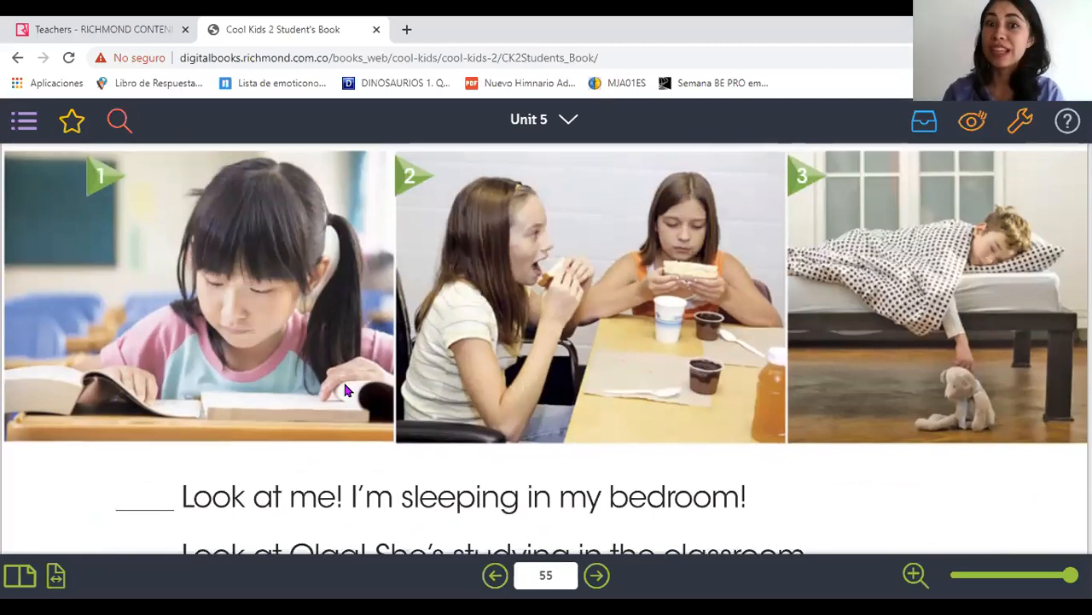
scroll(down, 3)
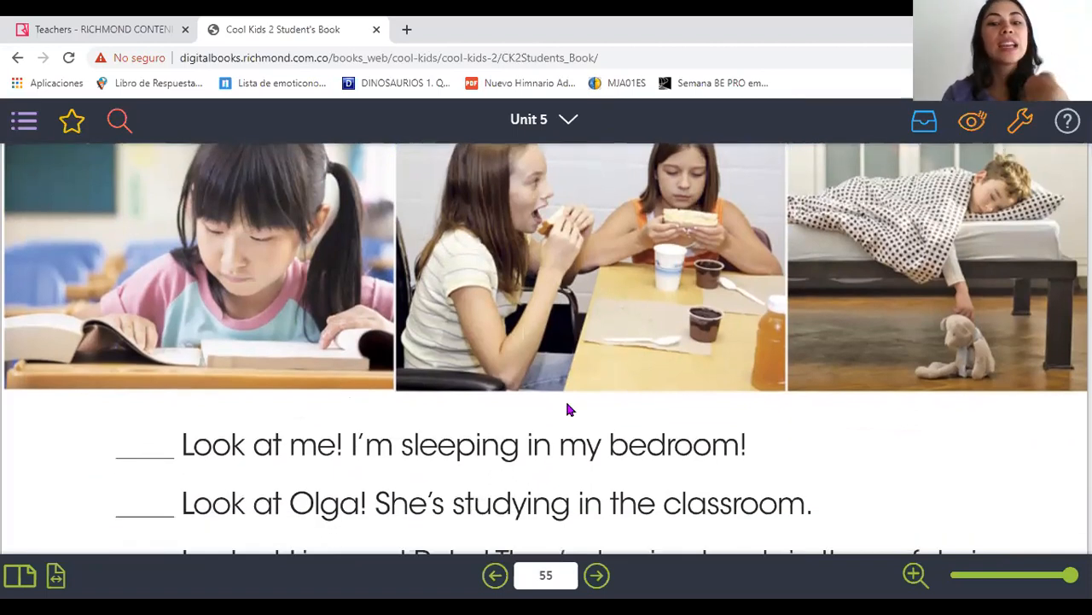
mouse_move(890, 288)
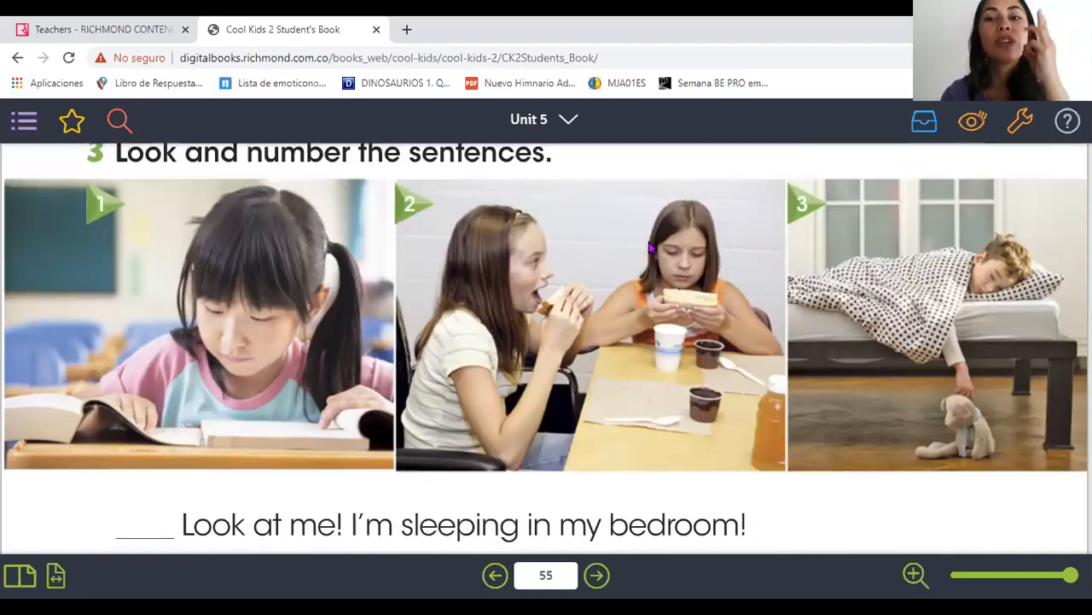
scroll(down, 3)
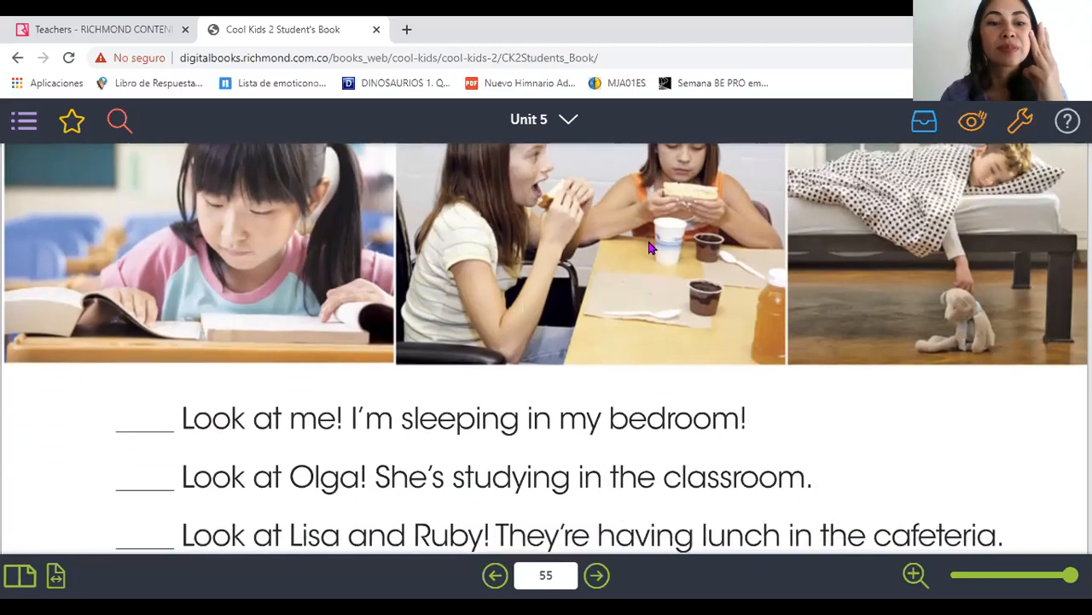
mouse_move(746, 137)
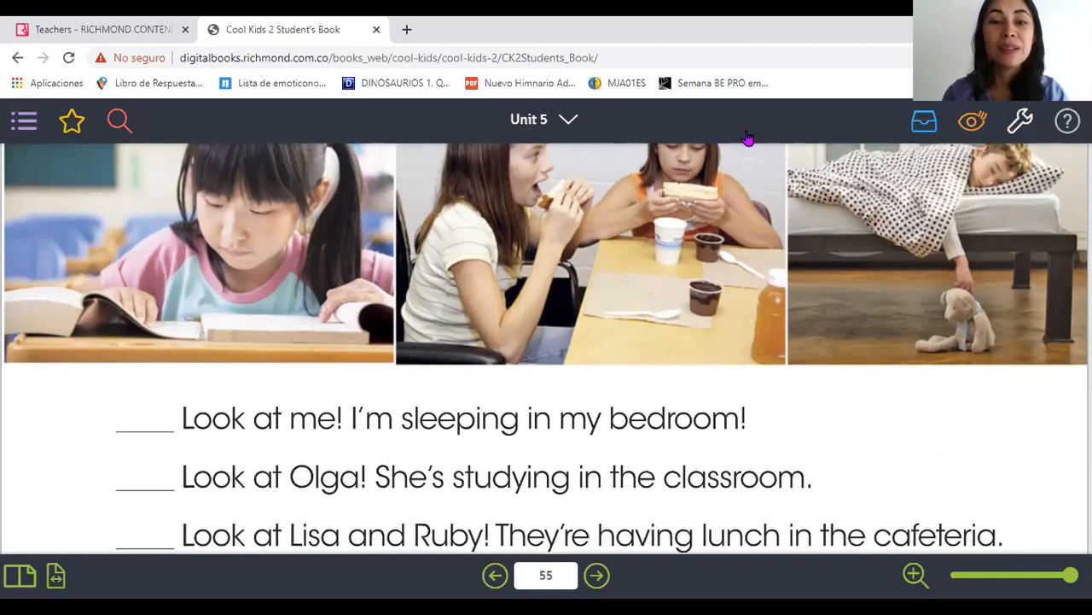
Step: Write 3 in the blank before 'Look at me! I'm sleeping in my bedroom!'
click(1021, 121)
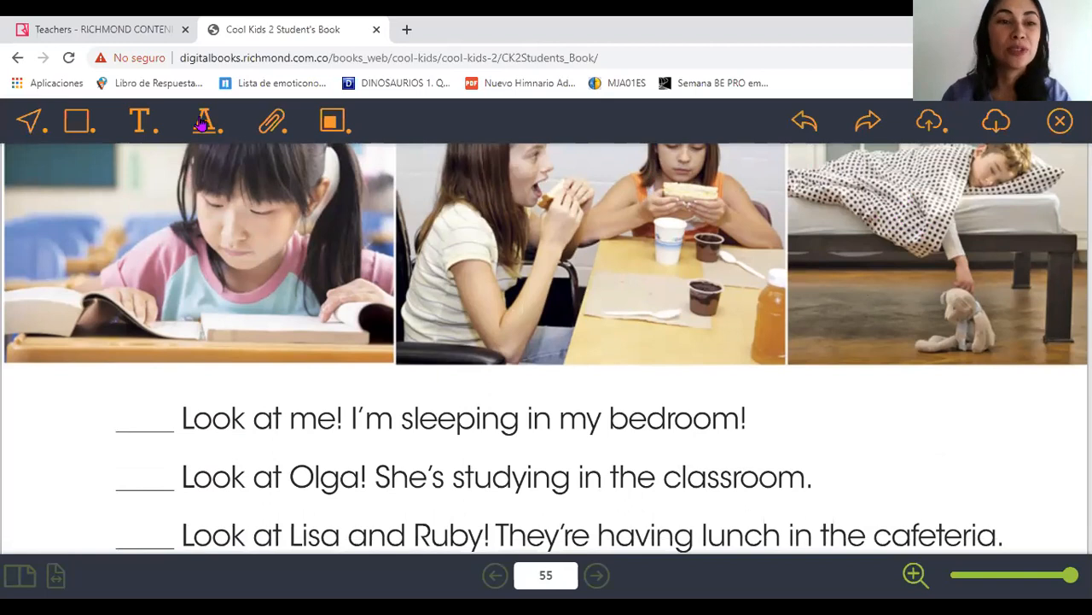
click(143, 121)
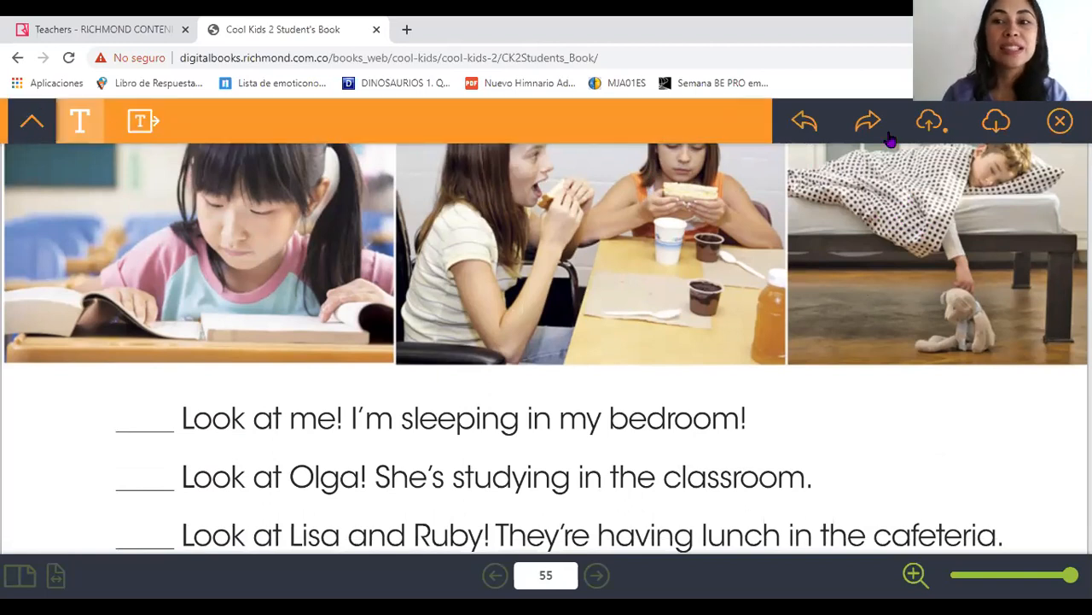
click(152, 413)
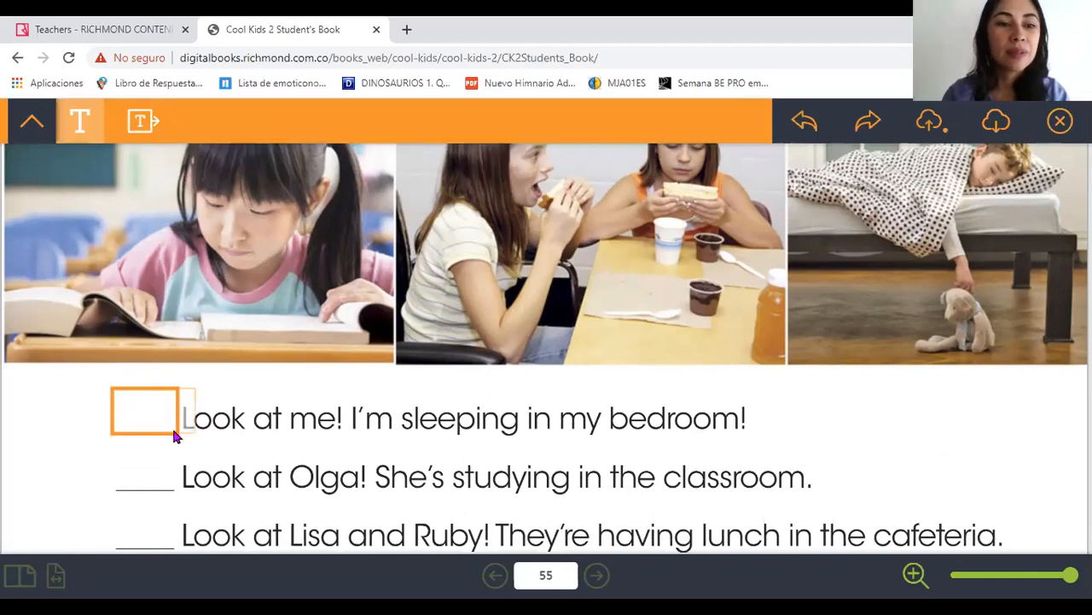
click(153, 412)
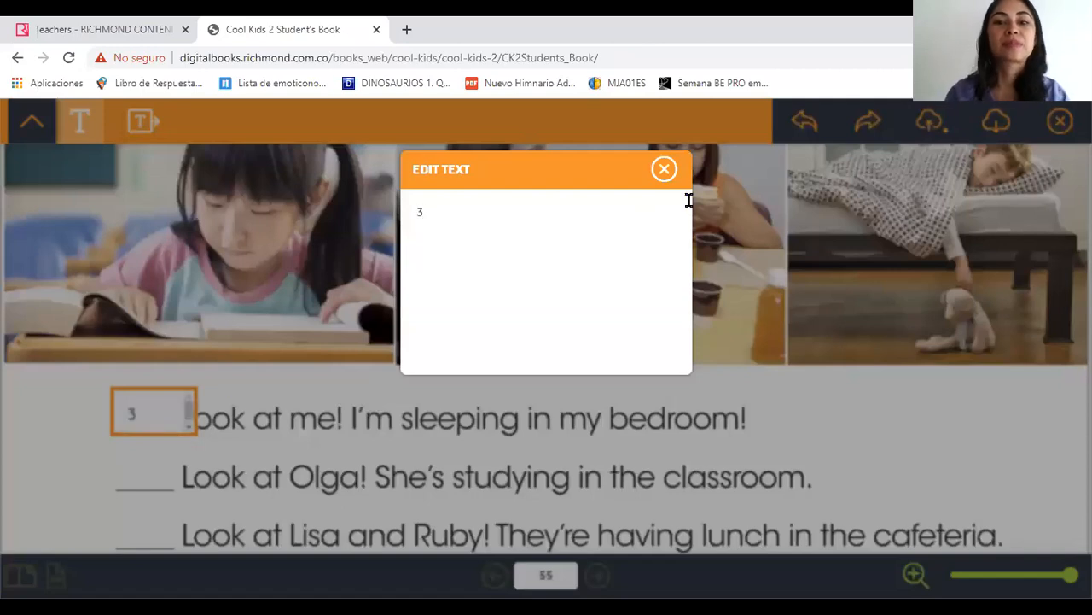
click(664, 168)
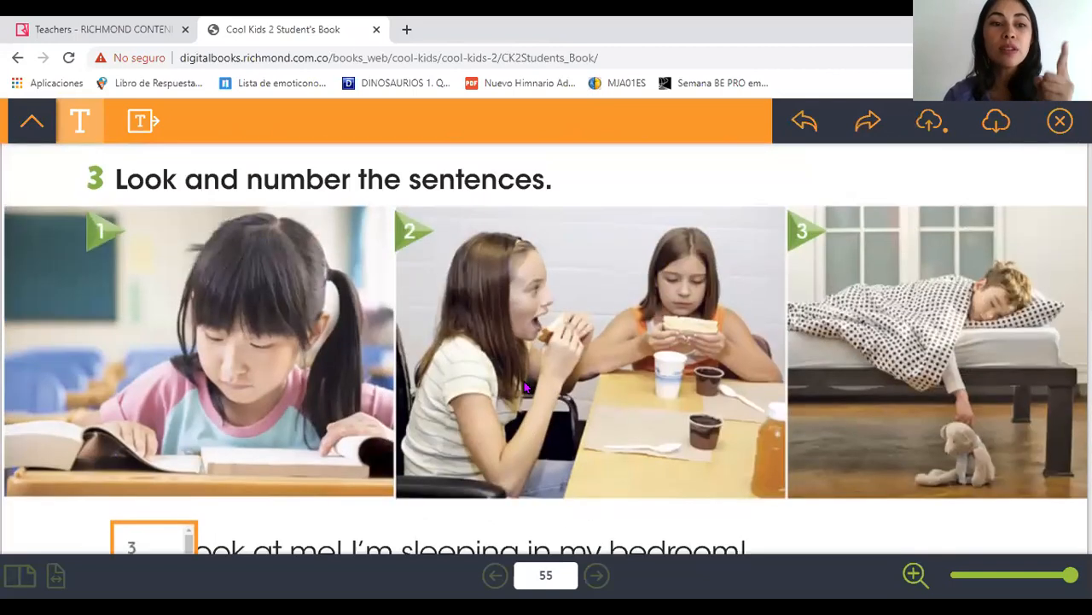
scroll(down, 3)
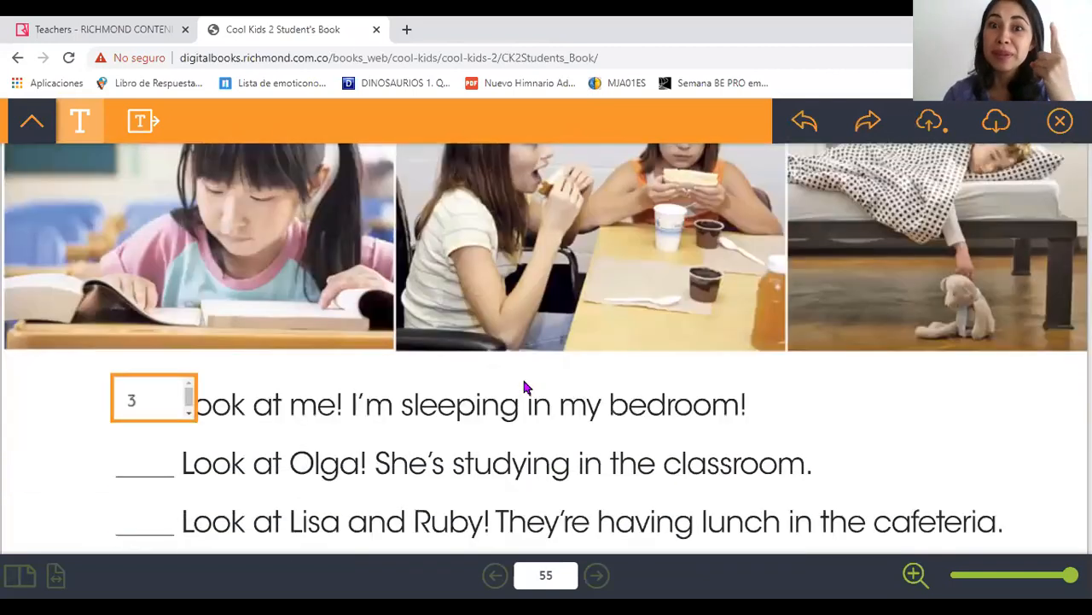
scroll(down, 3)
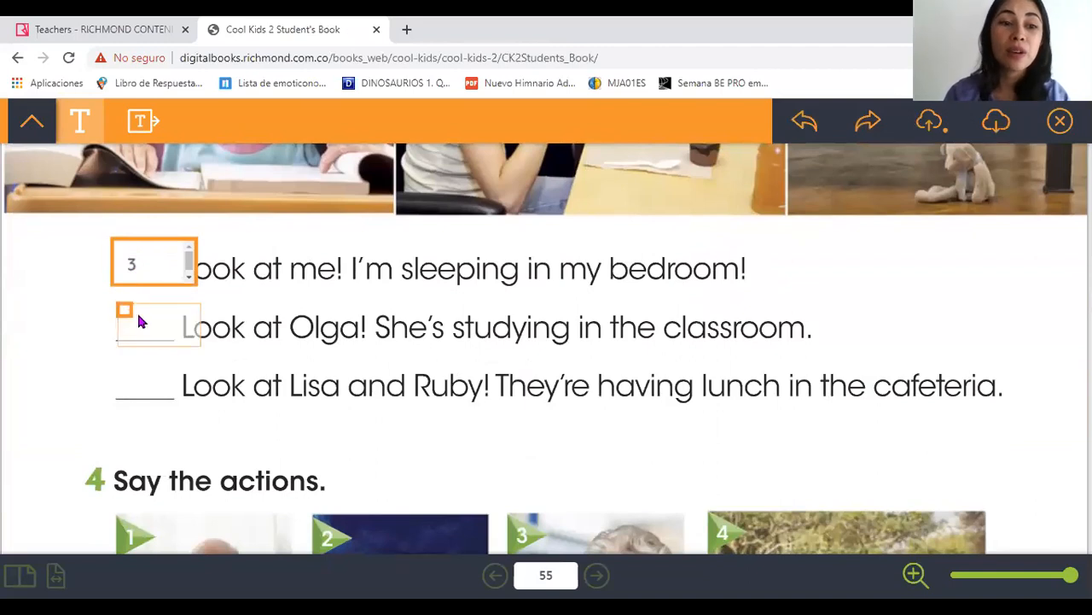
Step: Number the Olga studying sentence 1 and Lisa and Ruby's lunch sentence 2
click(159, 324)
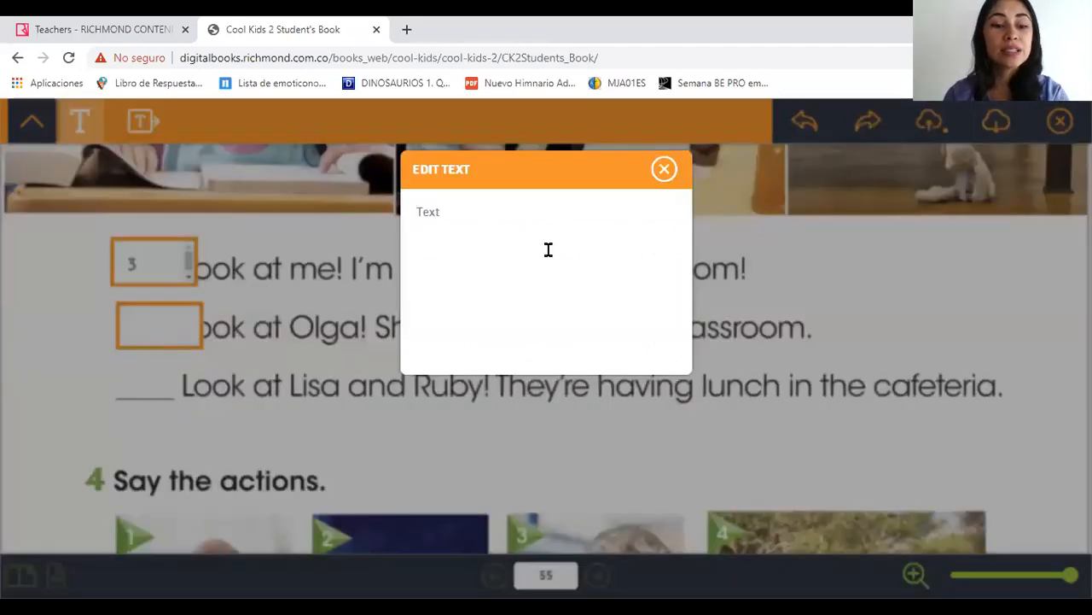
click(664, 168)
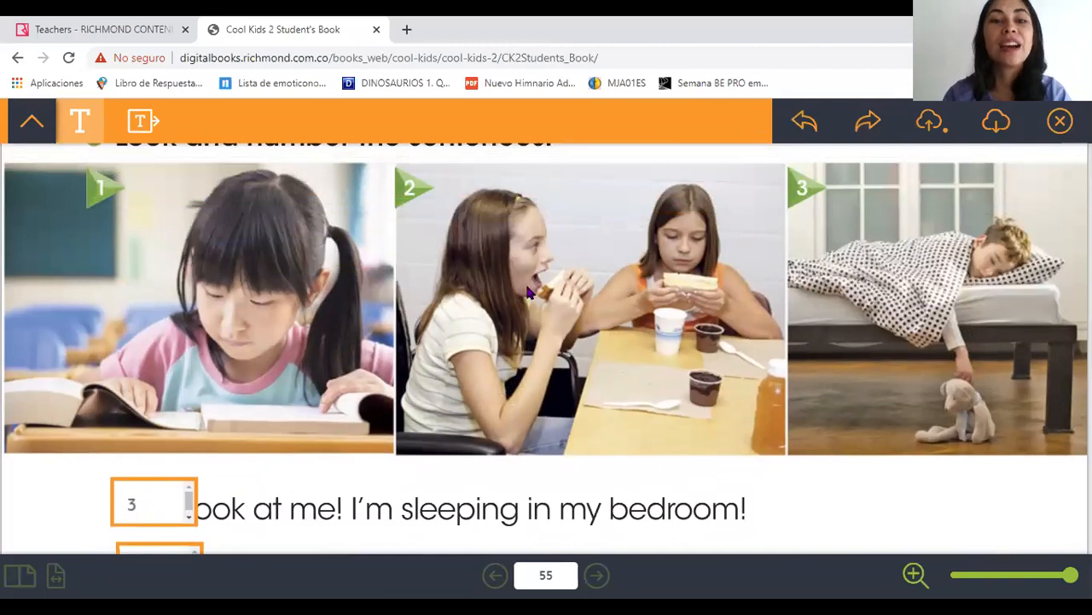
scroll(down, 3)
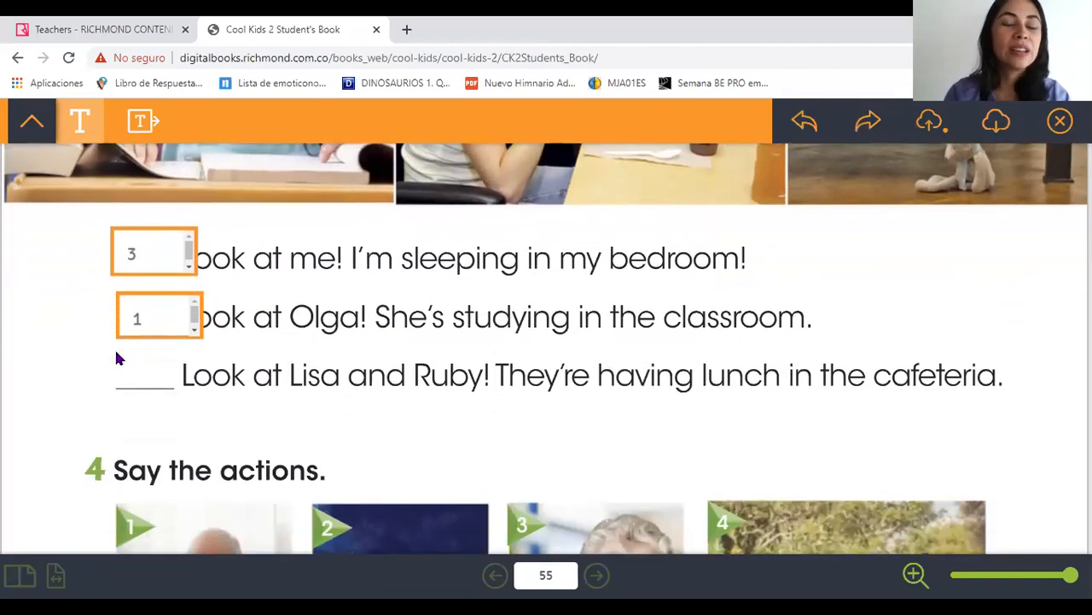
click(145, 374)
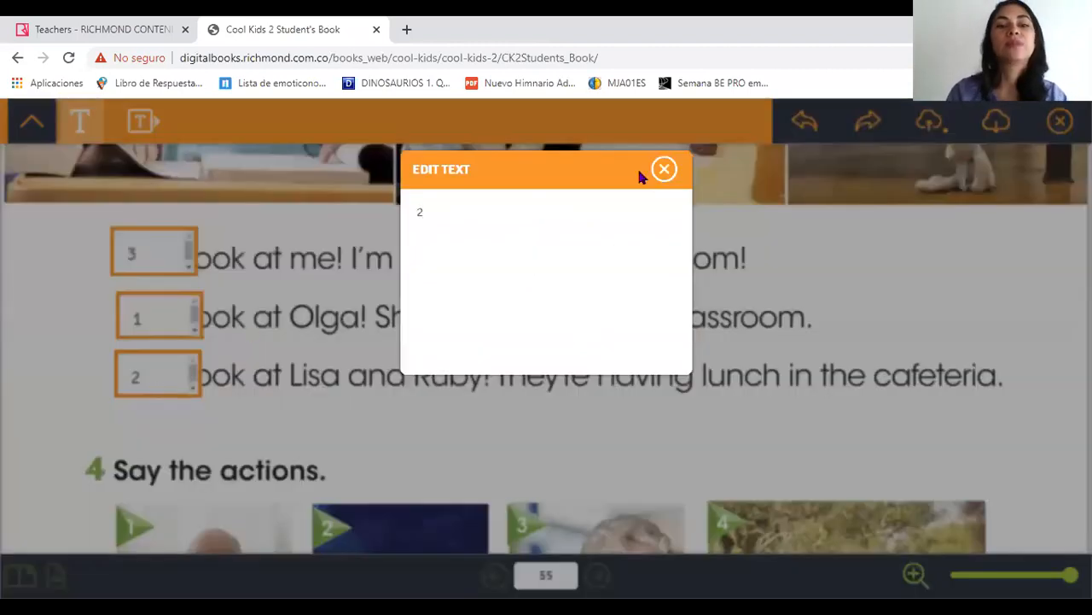
click(664, 168)
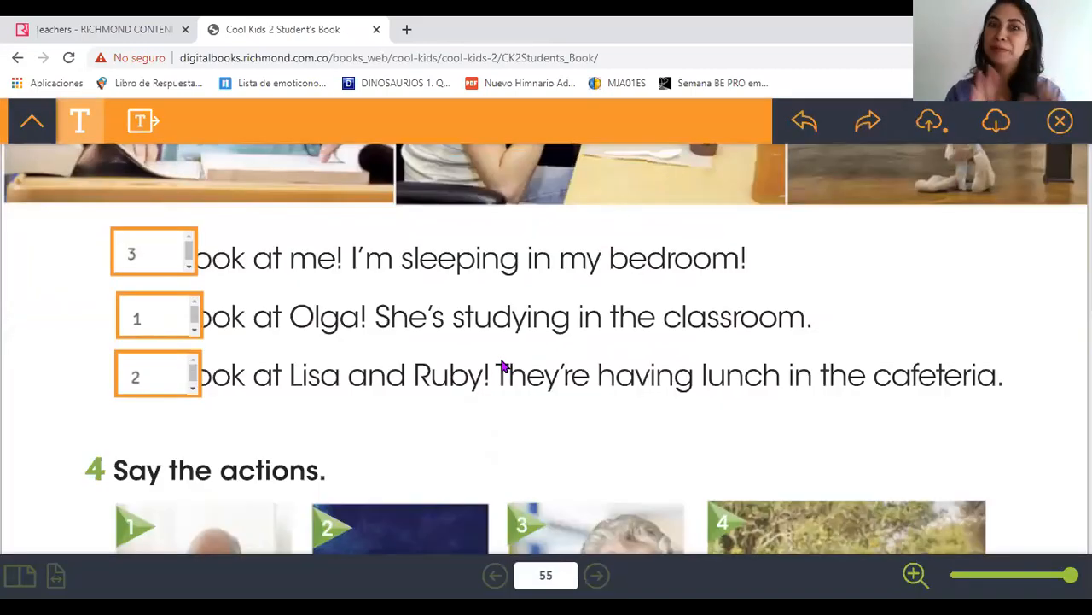
Step: Write 'are swimming' on exercise 4 sentence 2 and add a second answer box
scroll(down, 3)
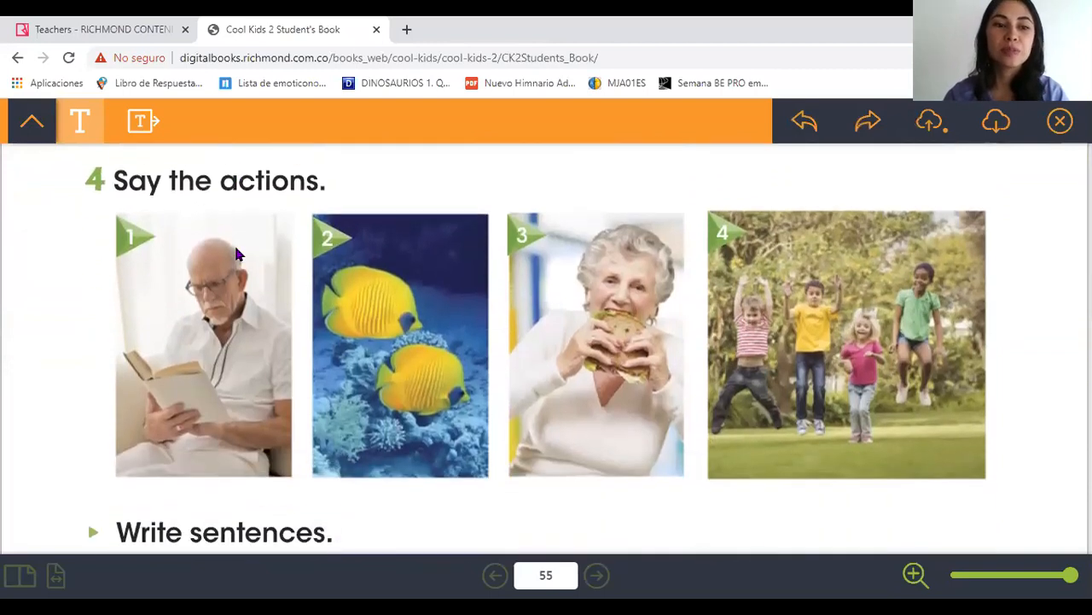
scroll(down, 3)
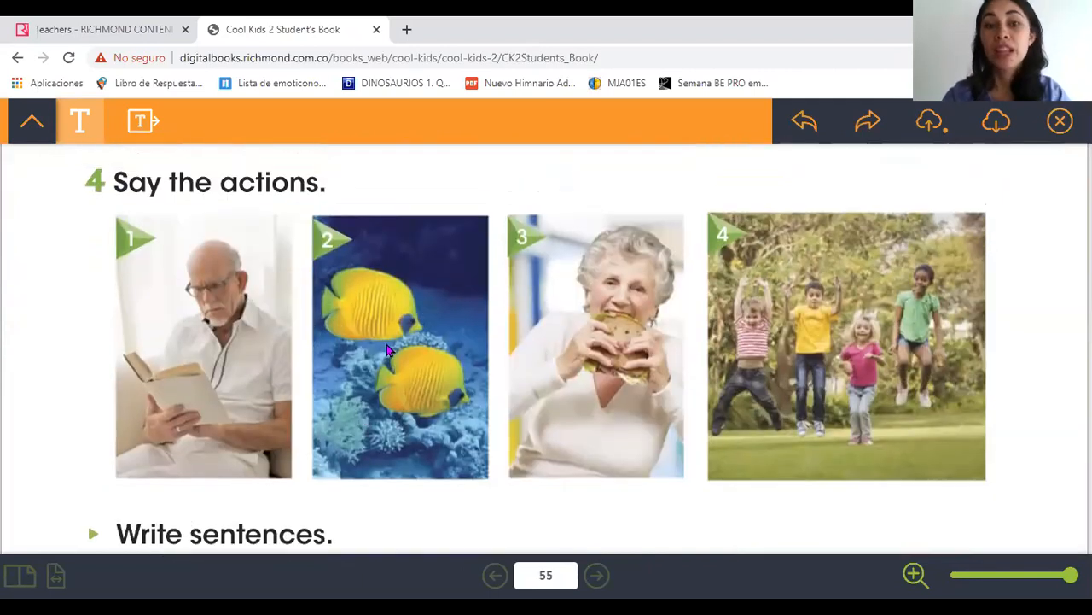
scroll(down, 3)
text(are swimming)
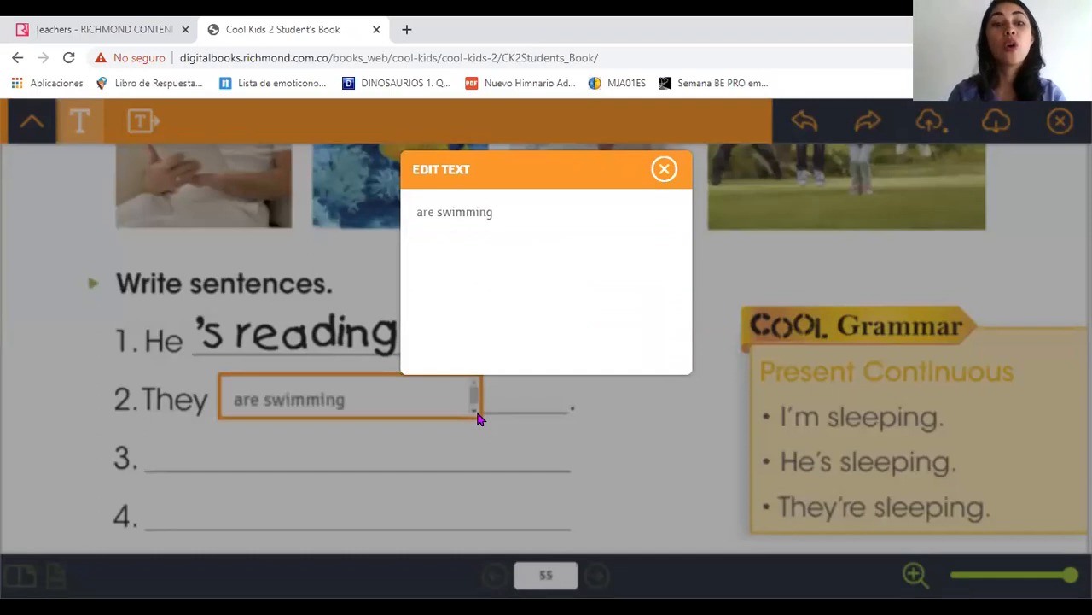
click(664, 168)
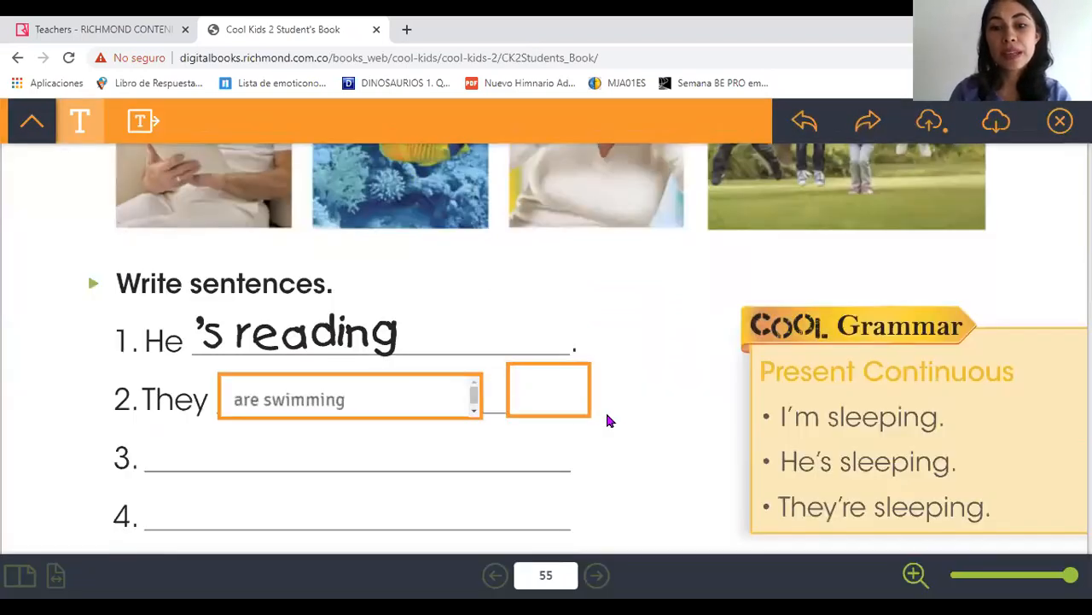
click(549, 390)
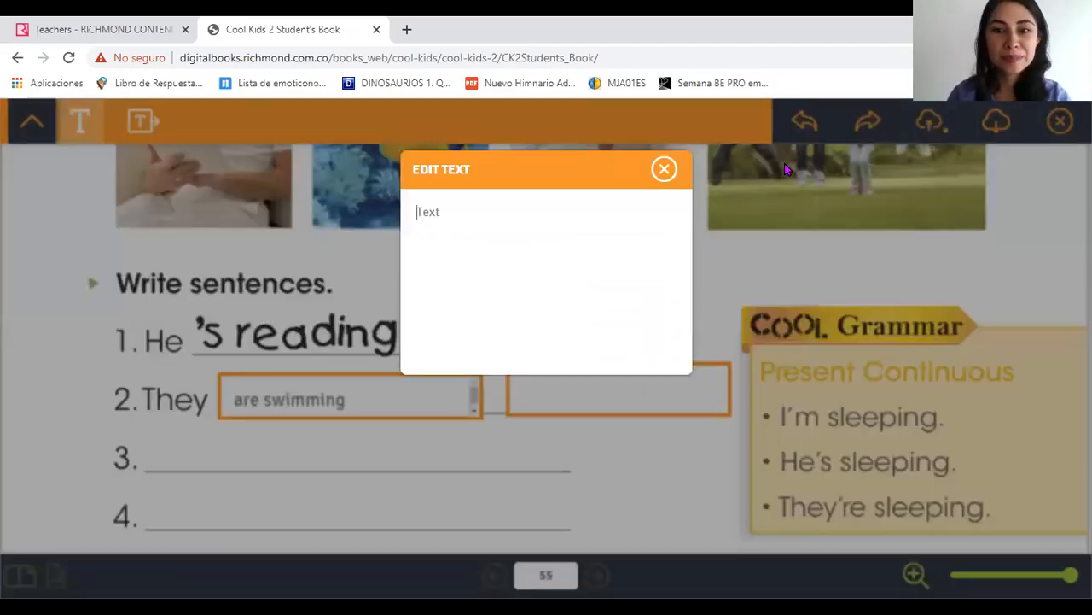
click(664, 168)
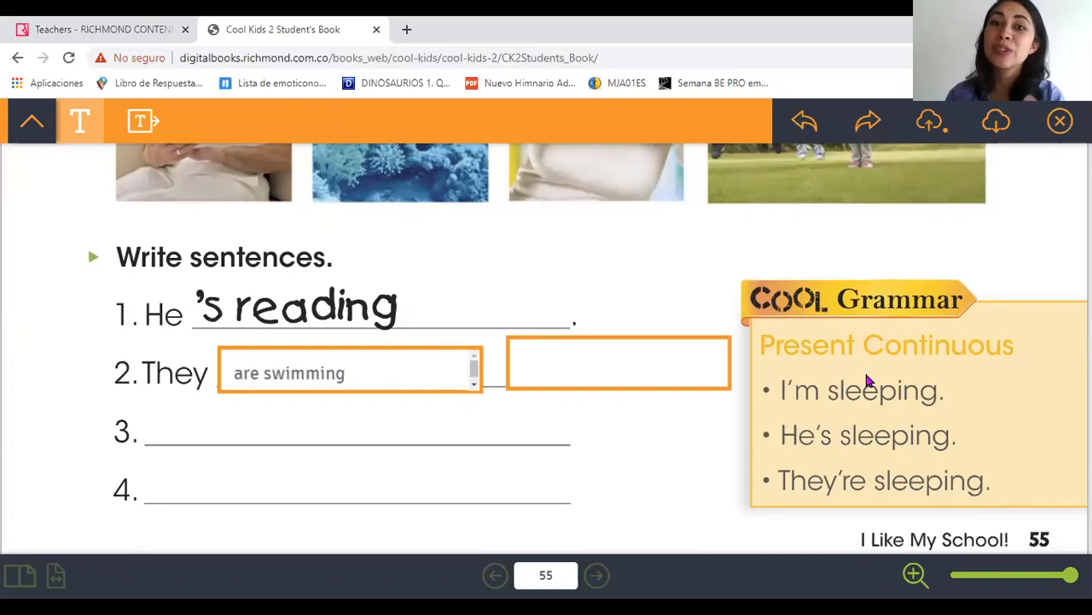
mouse_move(809, 497)
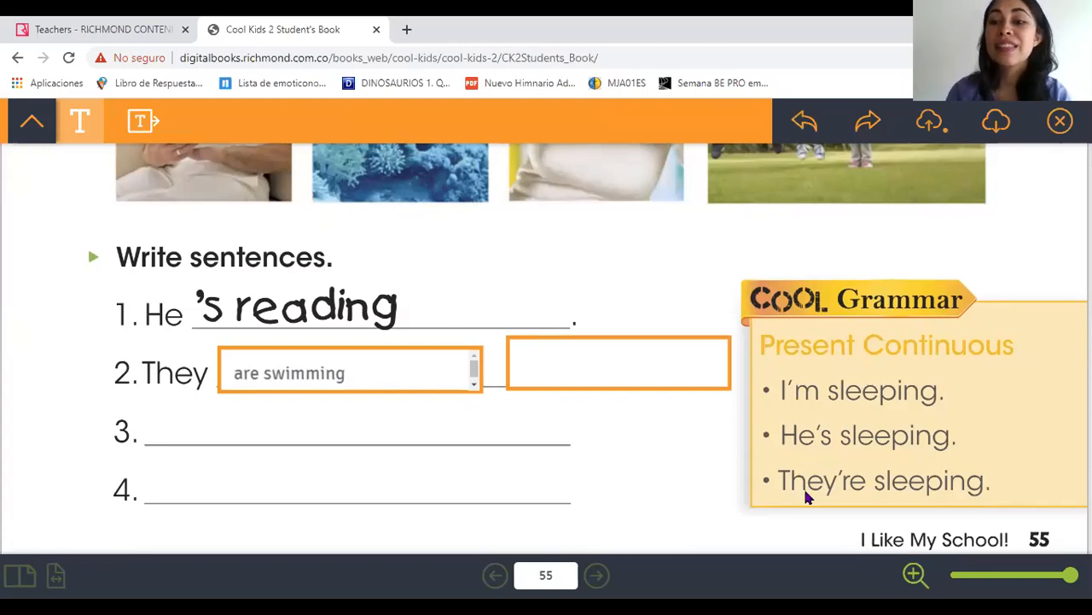
mouse_move(792, 520)
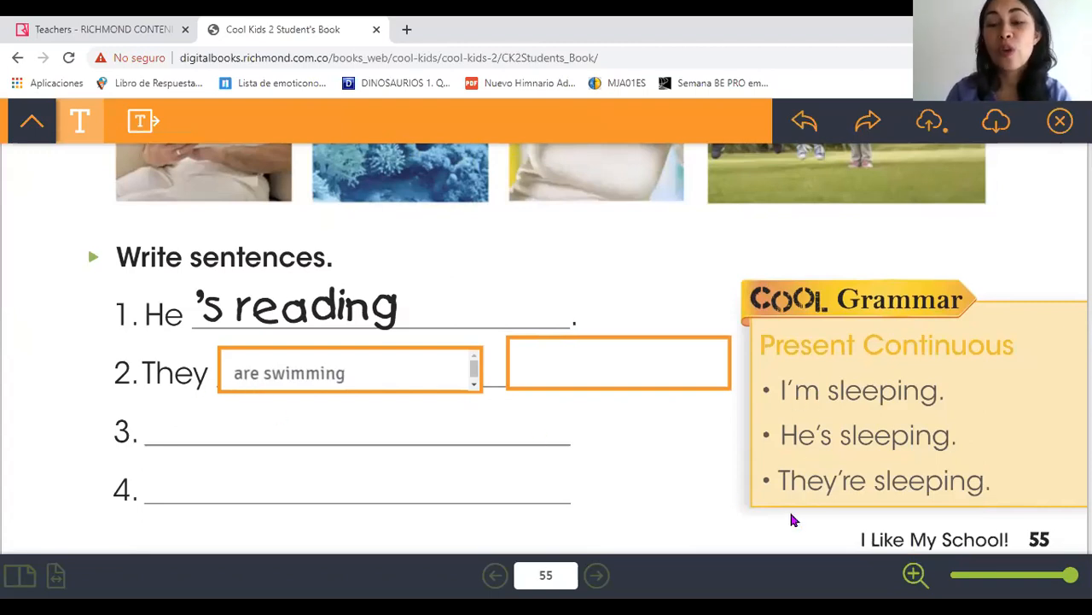
mouse_move(576, 380)
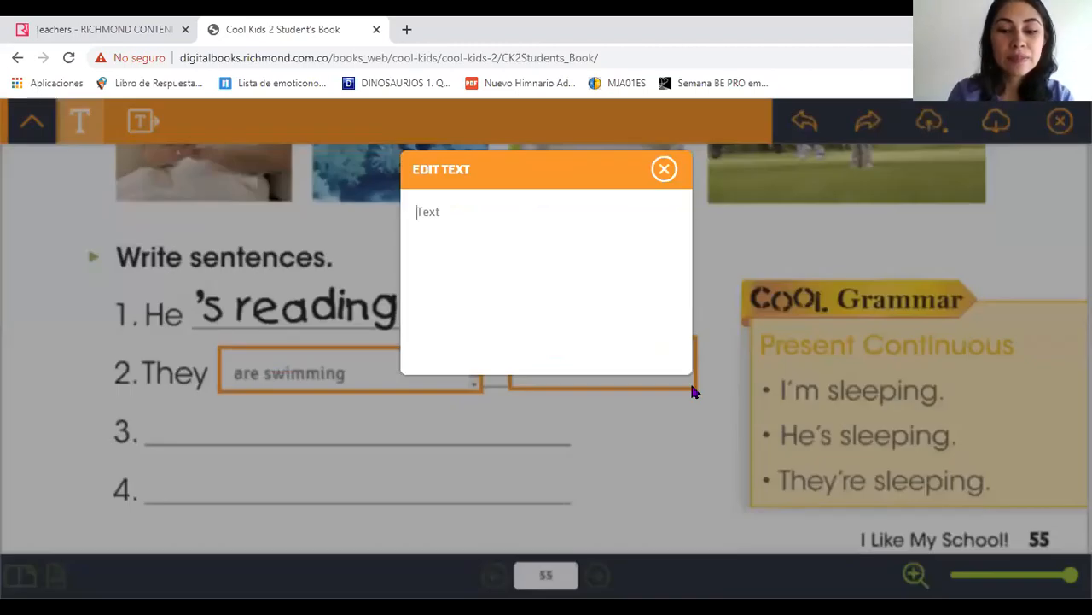
Step: Fill the second box beside sentence 2 with 'They're swimming'
text(The'r)
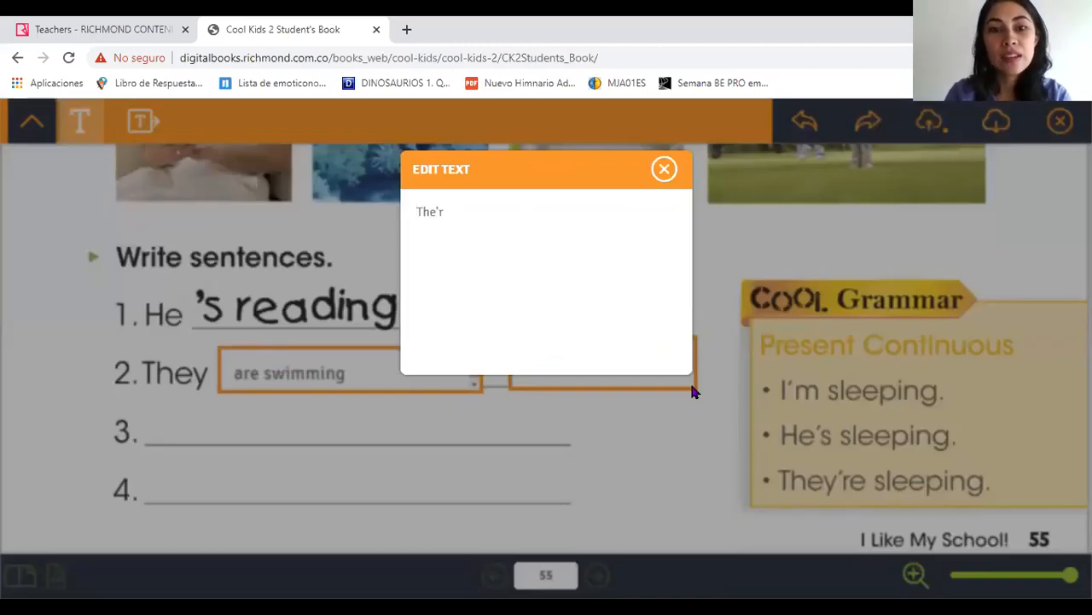
text(They')
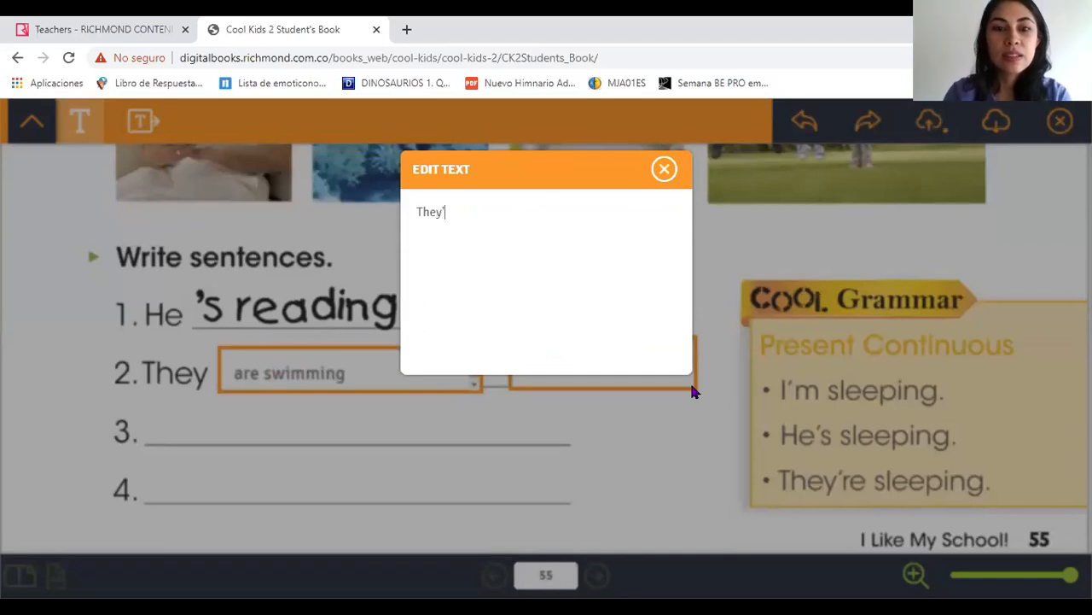
text(re swimmi)
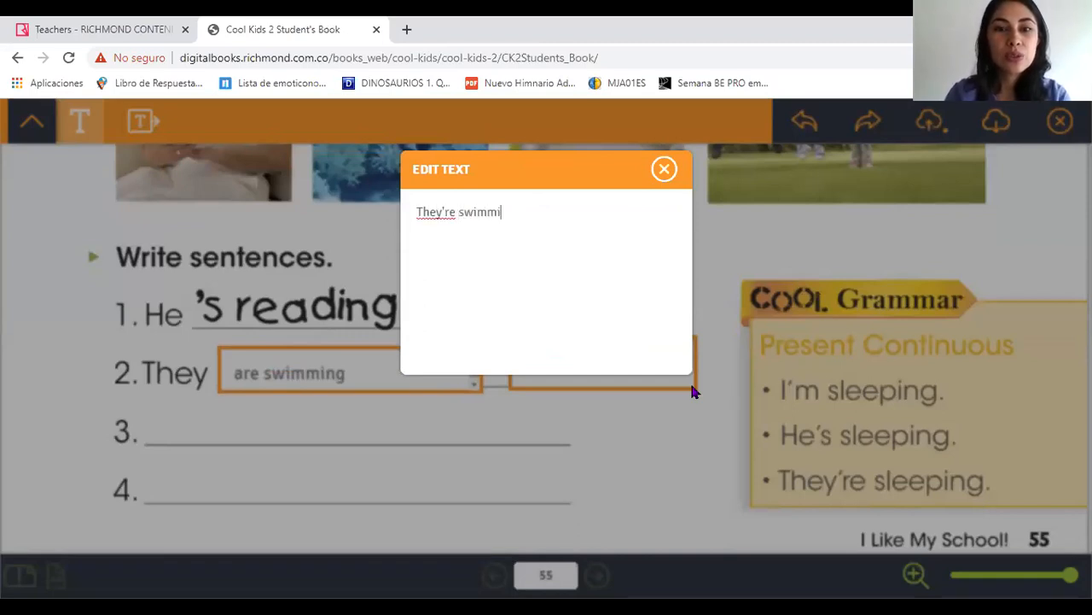
text(ng)
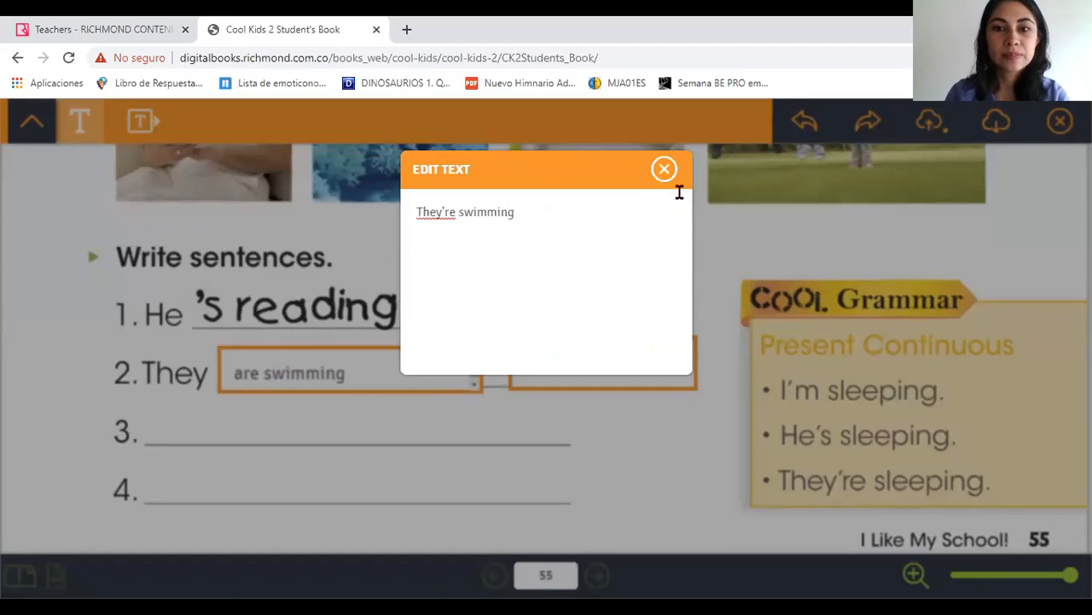
click(664, 168)
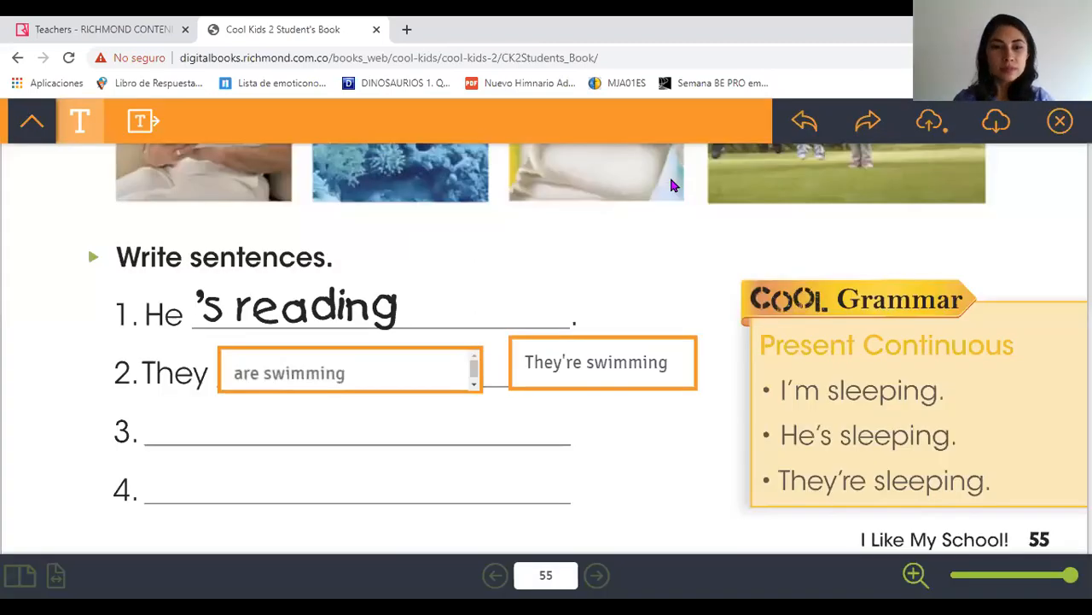
mouse_move(536, 409)
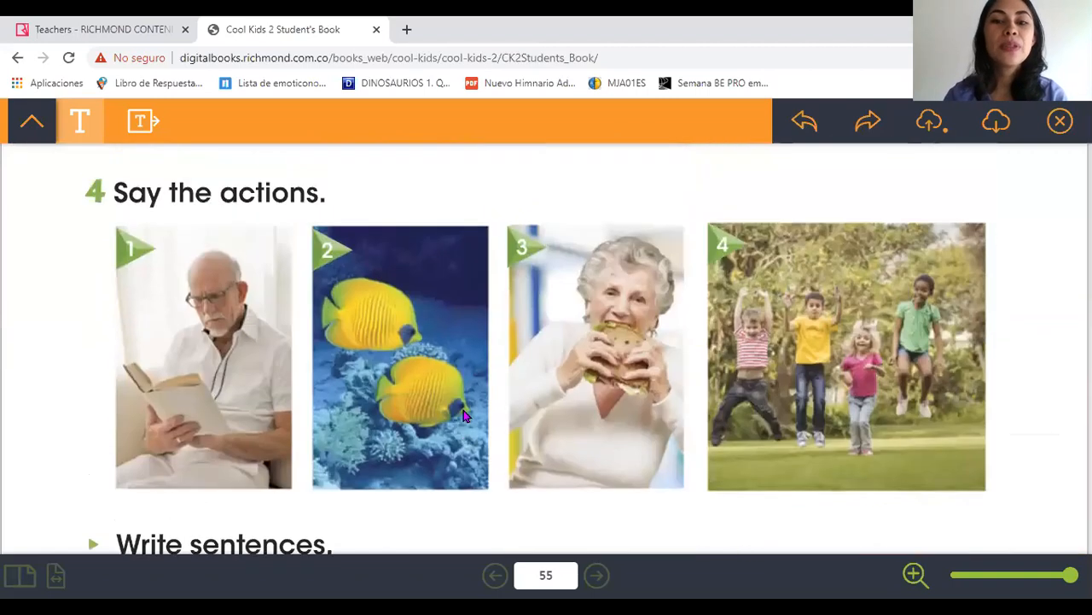
mouse_move(549, 358)
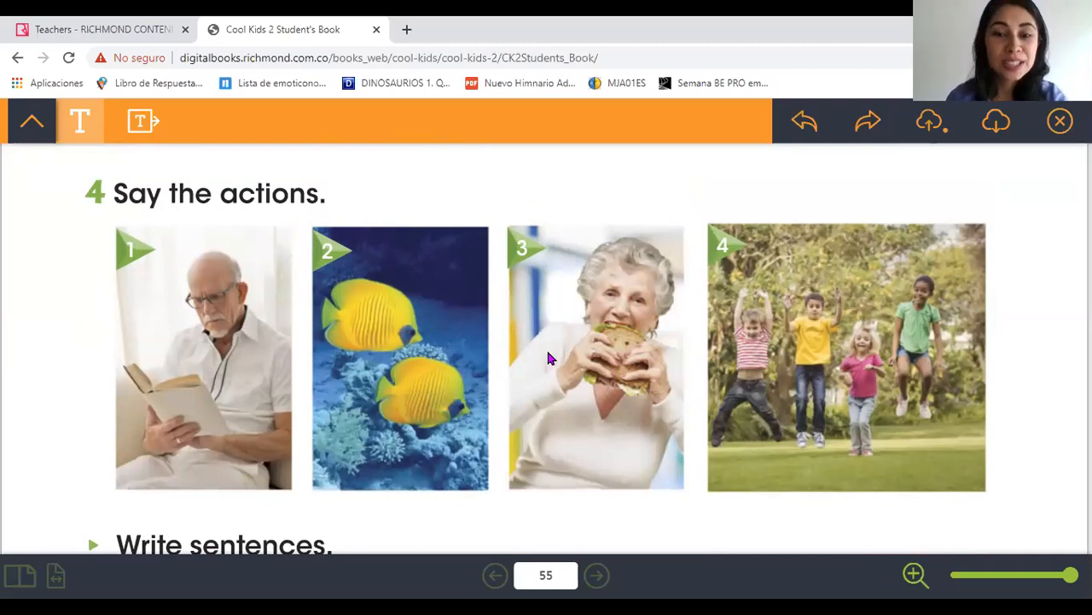
scroll(down, 3)
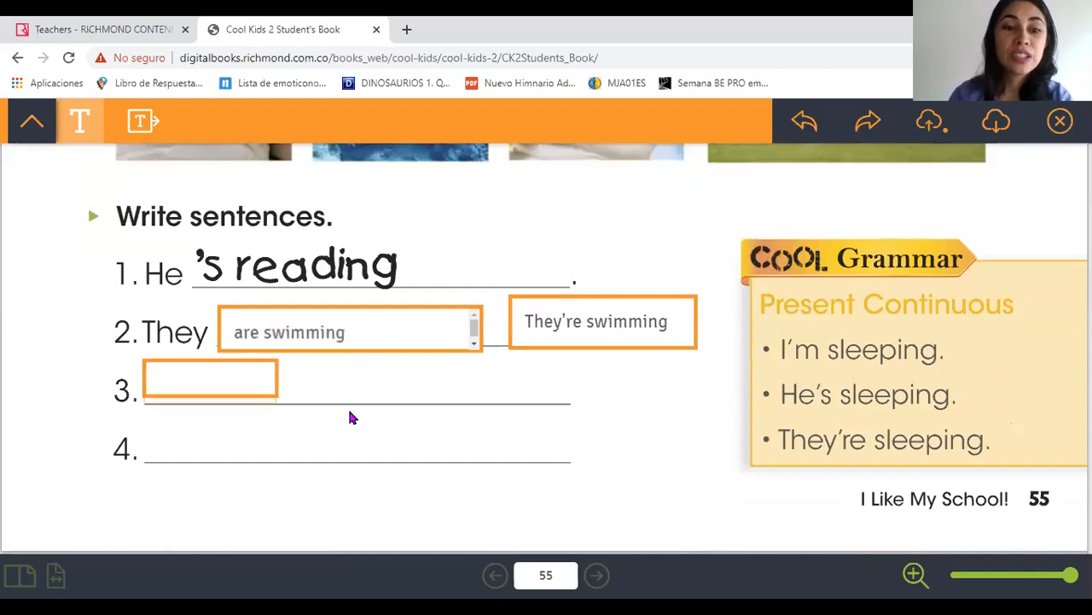
click(210, 378)
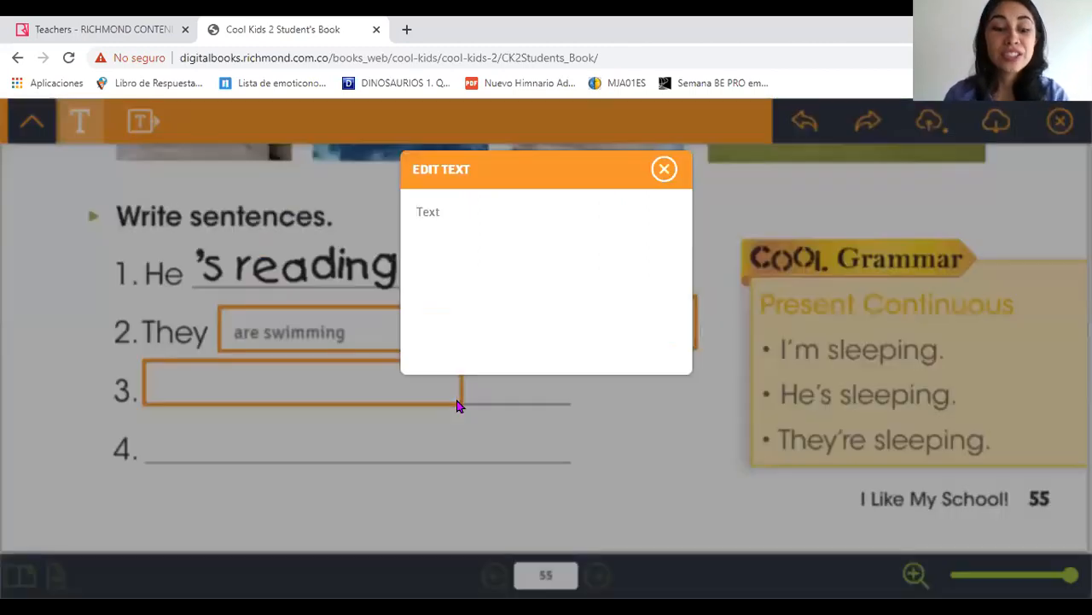
text(She is)
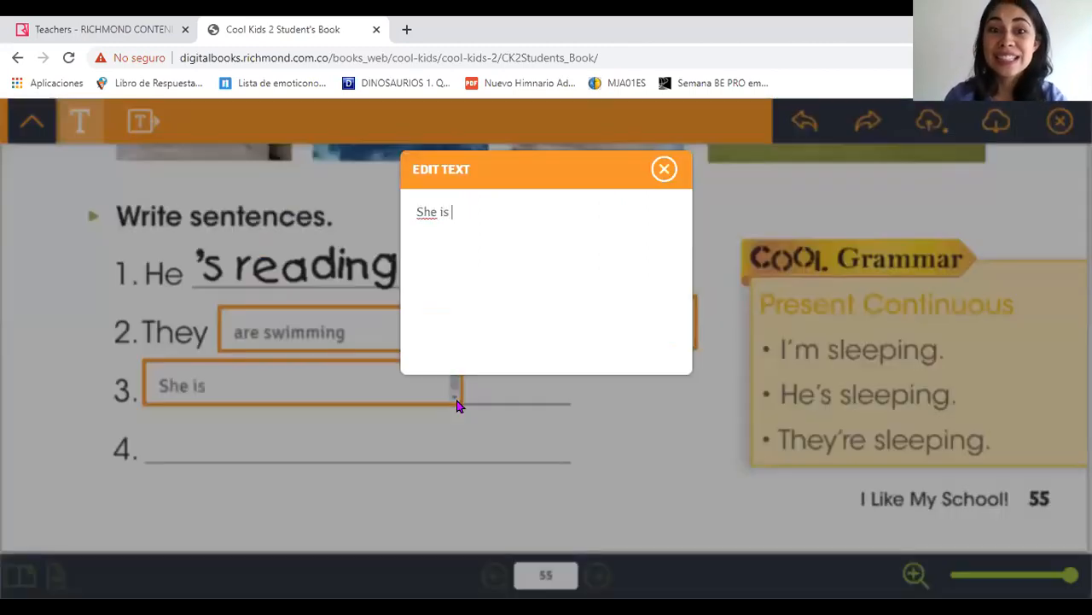
text(ea)
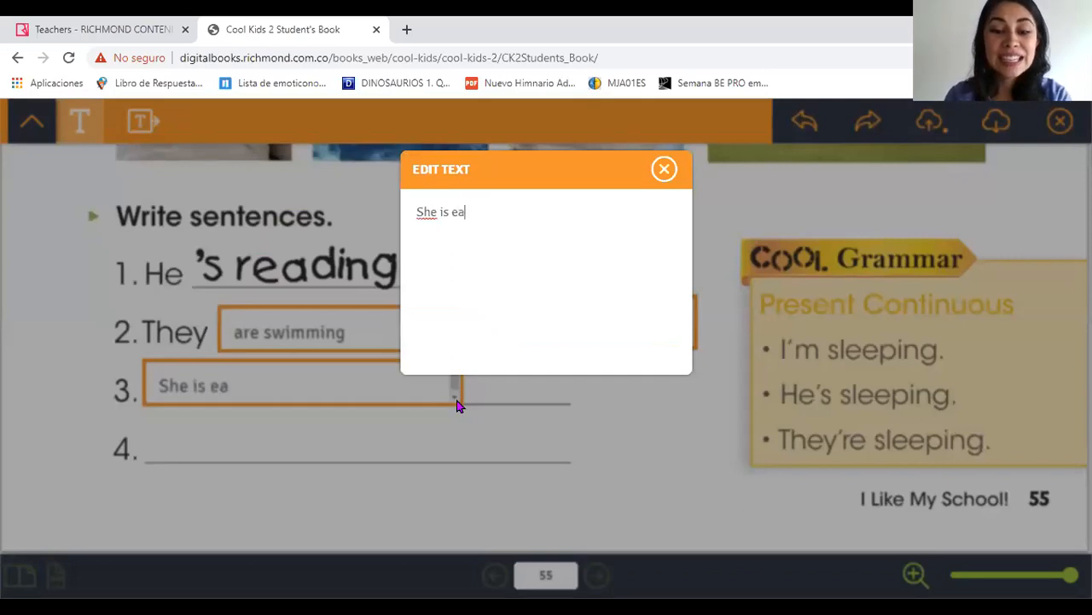
text(ting)
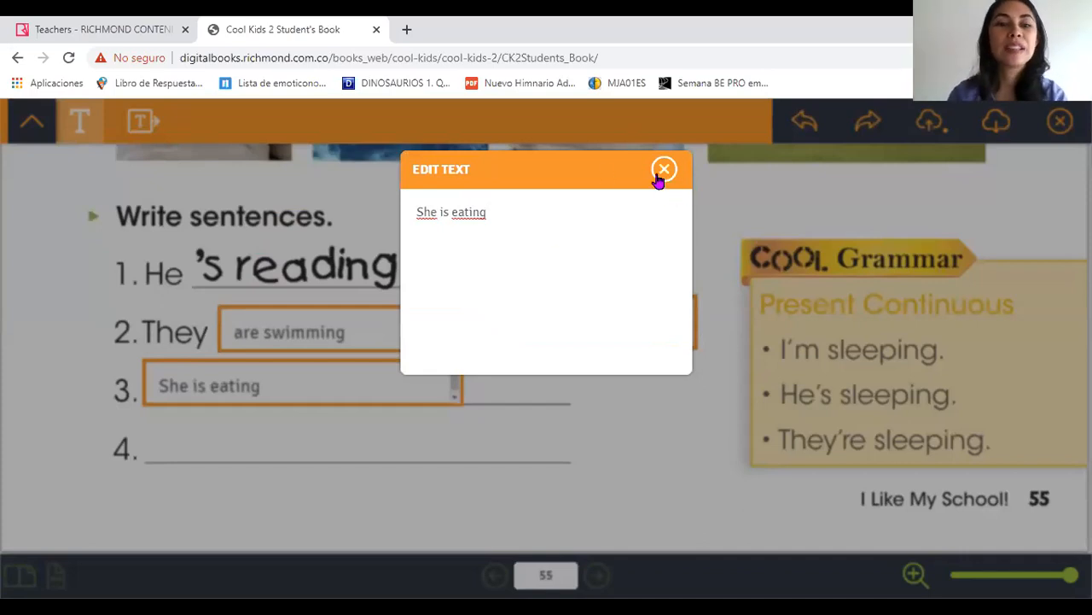
click(664, 168)
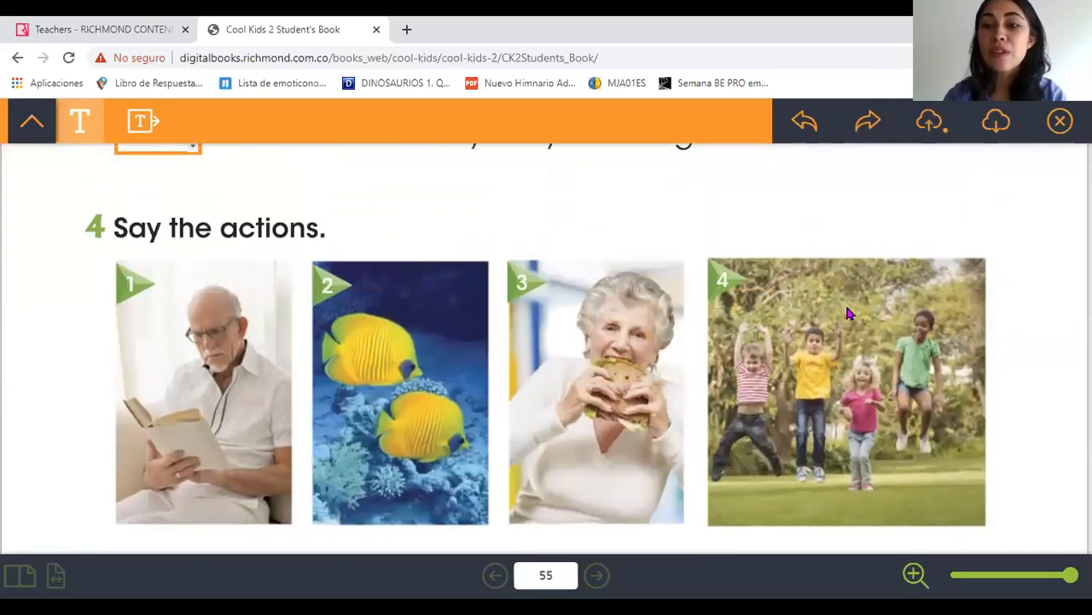
mouse_move(860, 370)
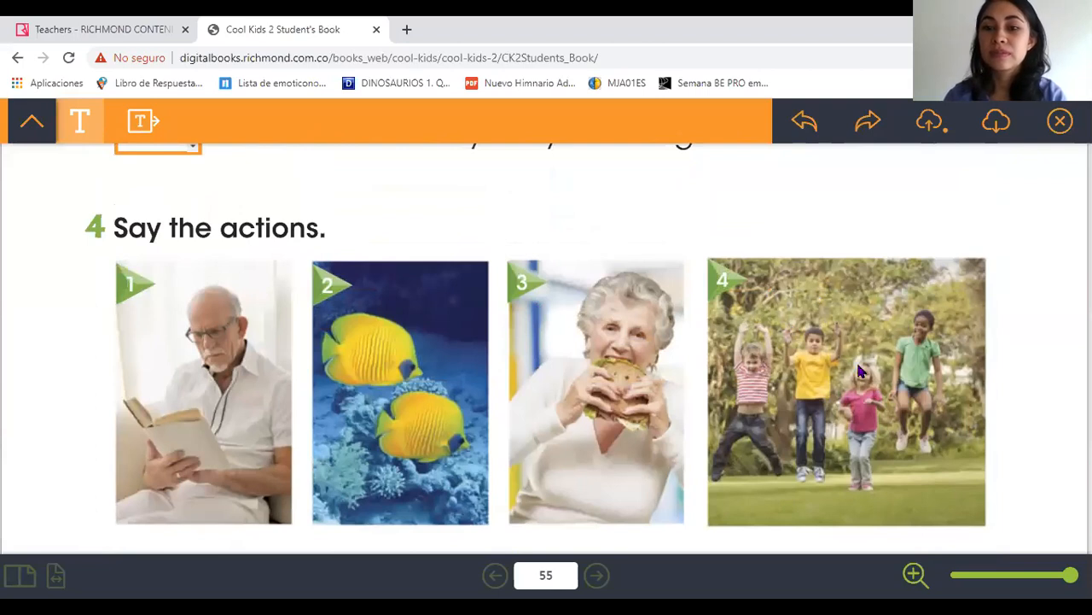
mouse_move(840, 359)
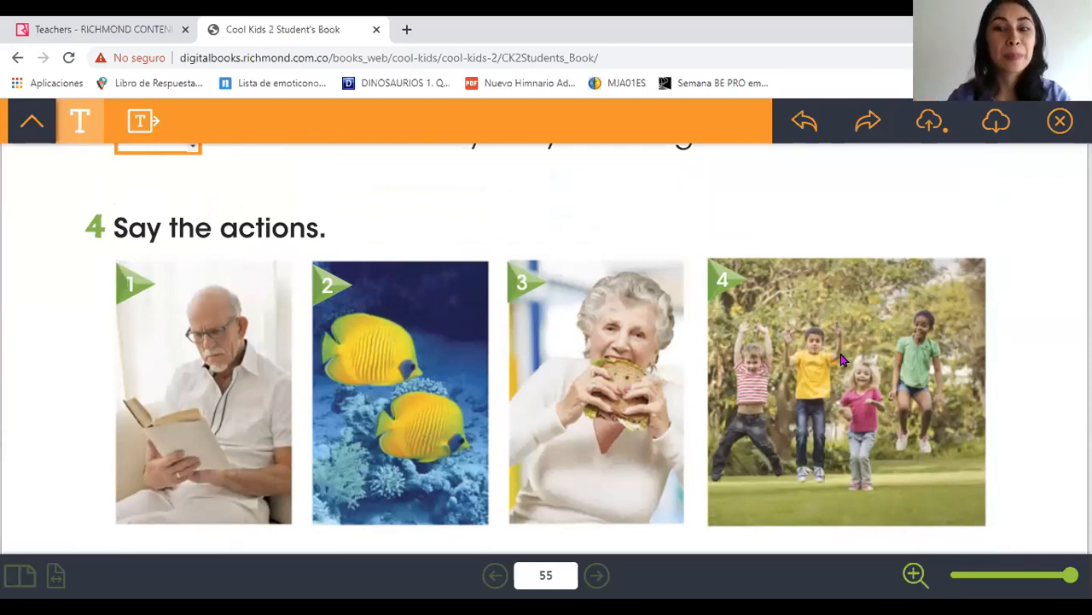
Step: Write 'They are jumping' on line 4 of the Write sentences exercise
scroll(down, 3)
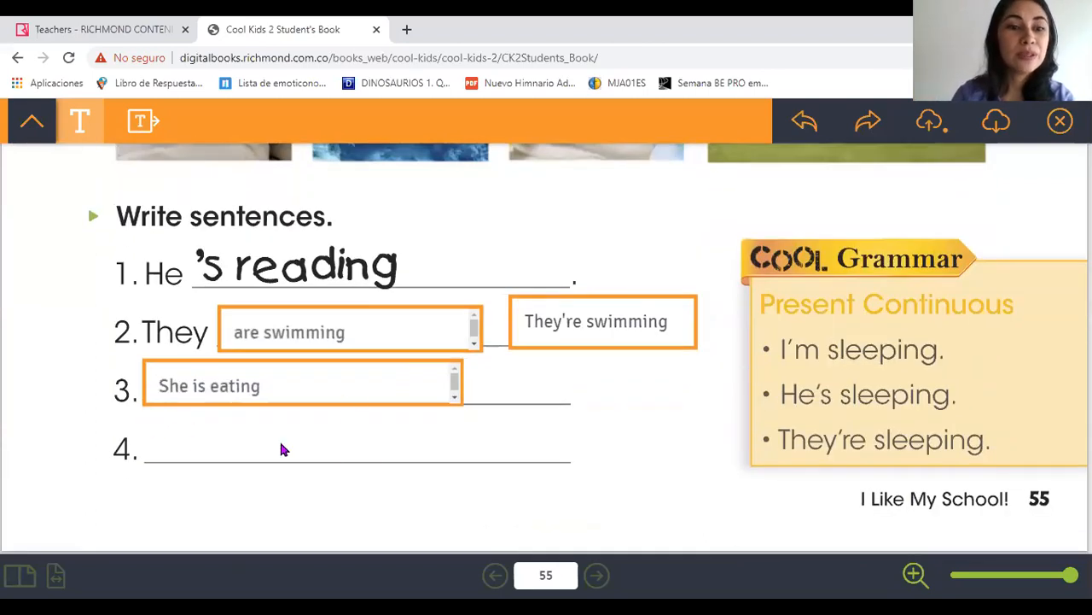
click(286, 448)
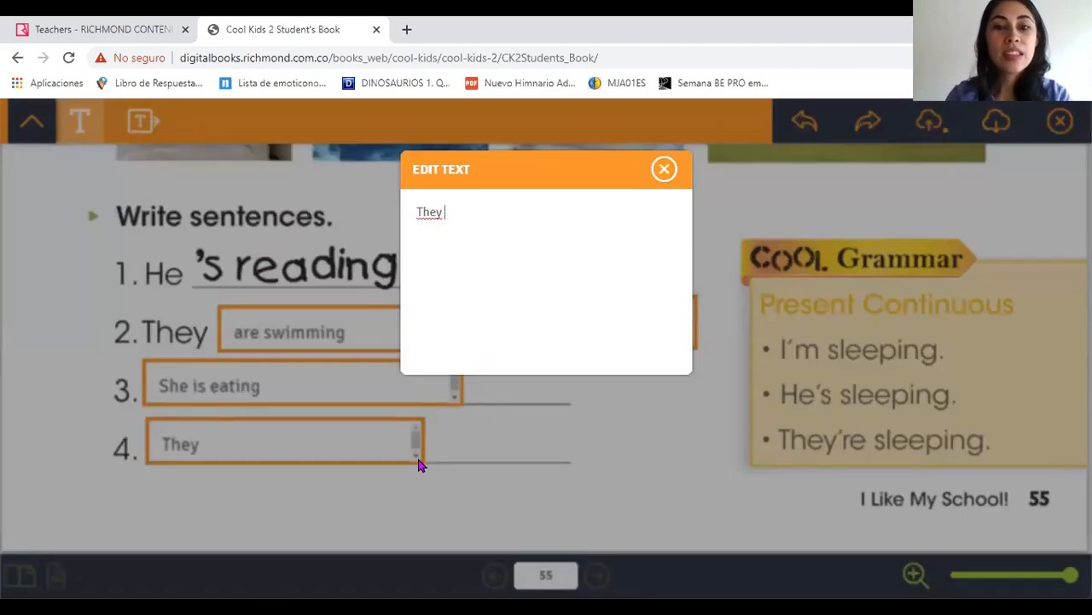
text(are jumpi)
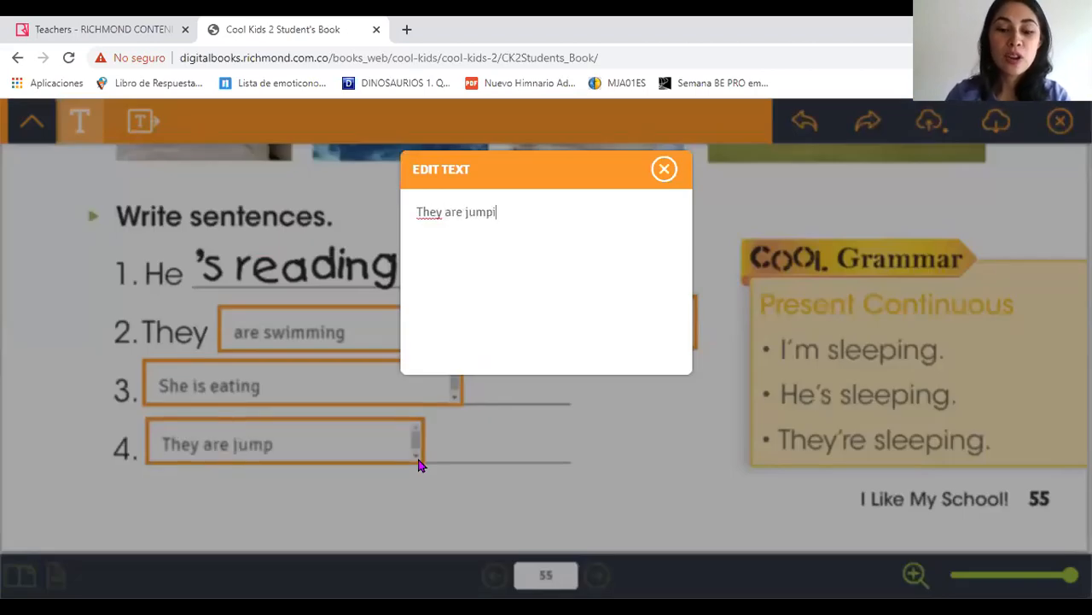
click(664, 168)
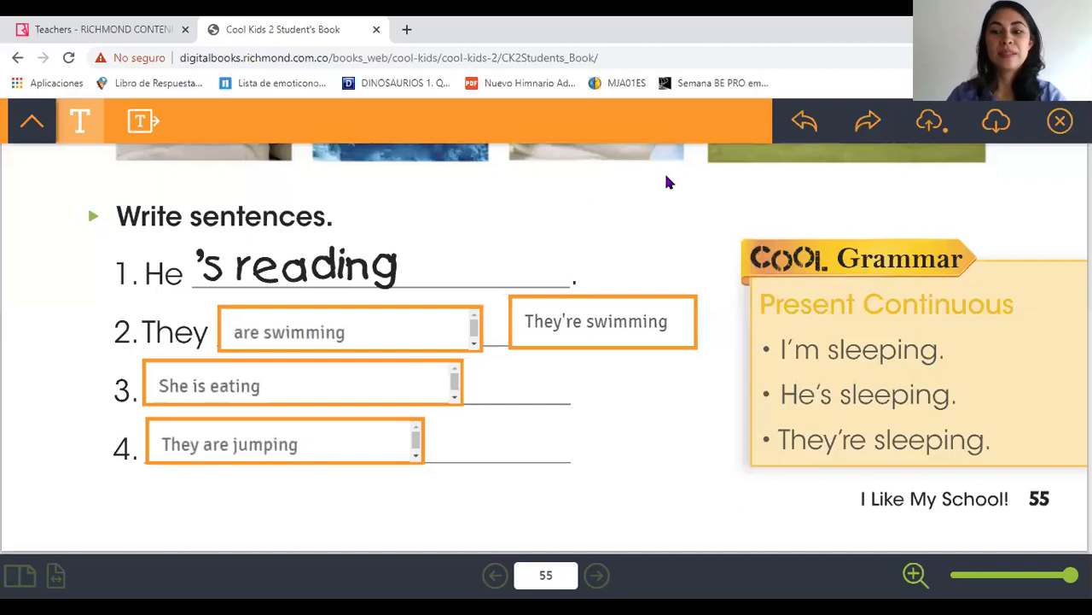
mouse_move(609, 418)
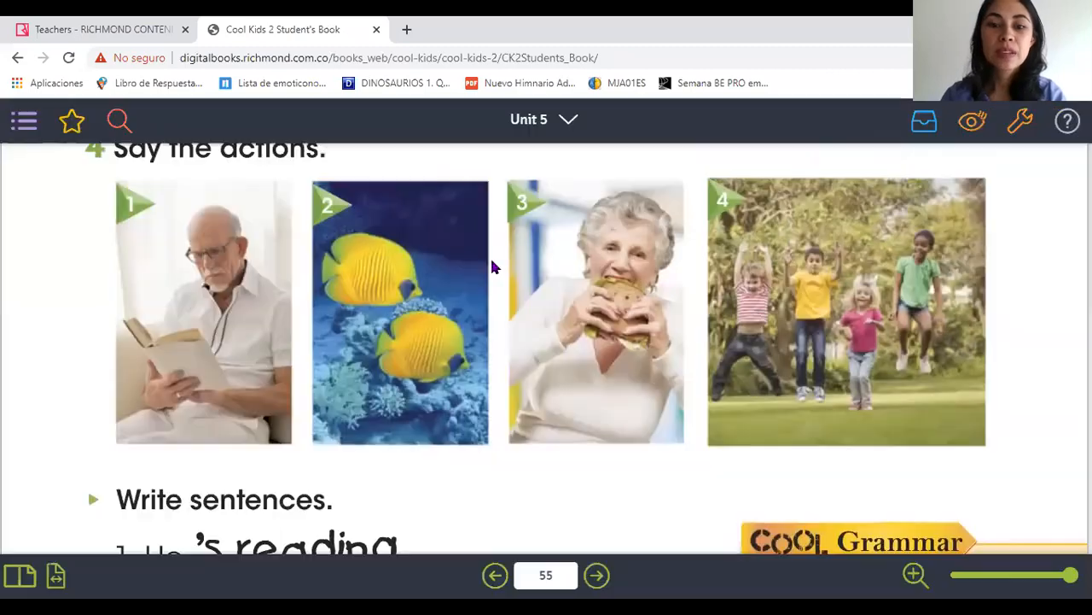
Step: Move to page 57 and scroll down to exercise 3, Complete the conversations
click(597, 574)
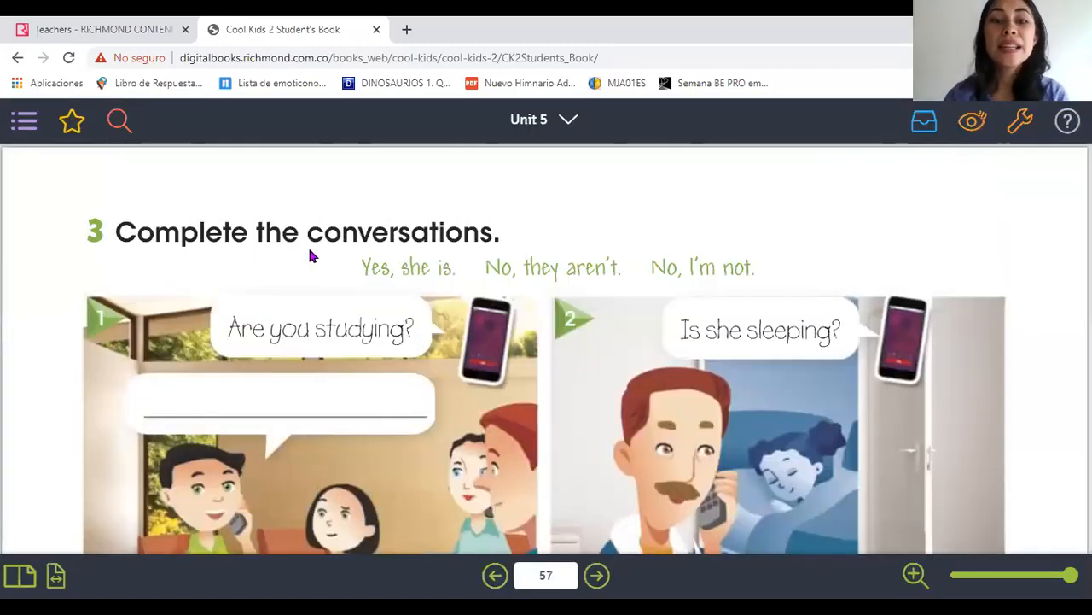
mouse_move(393, 264)
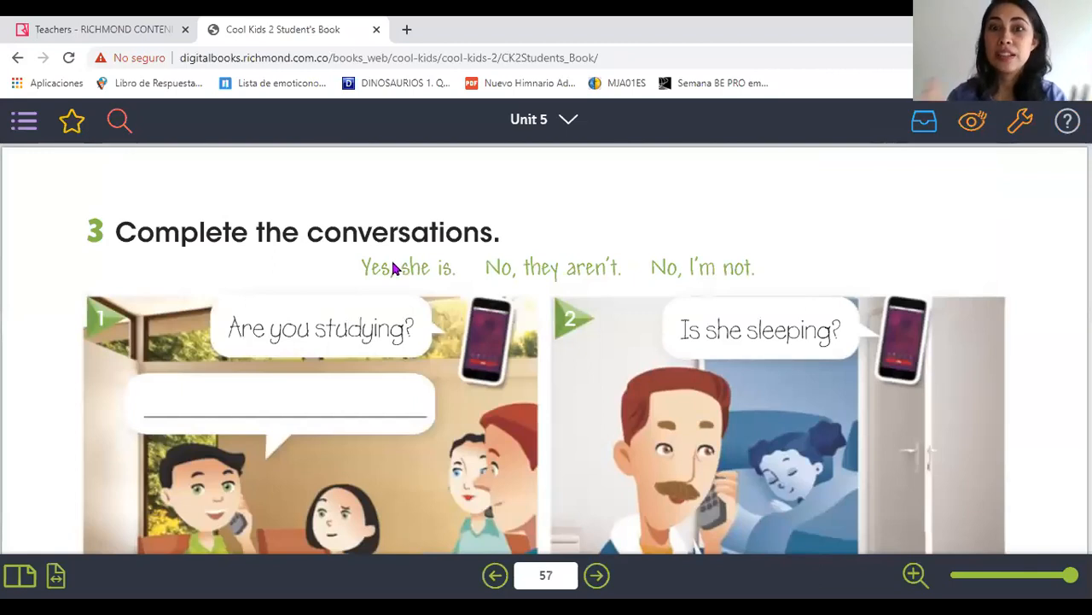
mouse_move(382, 282)
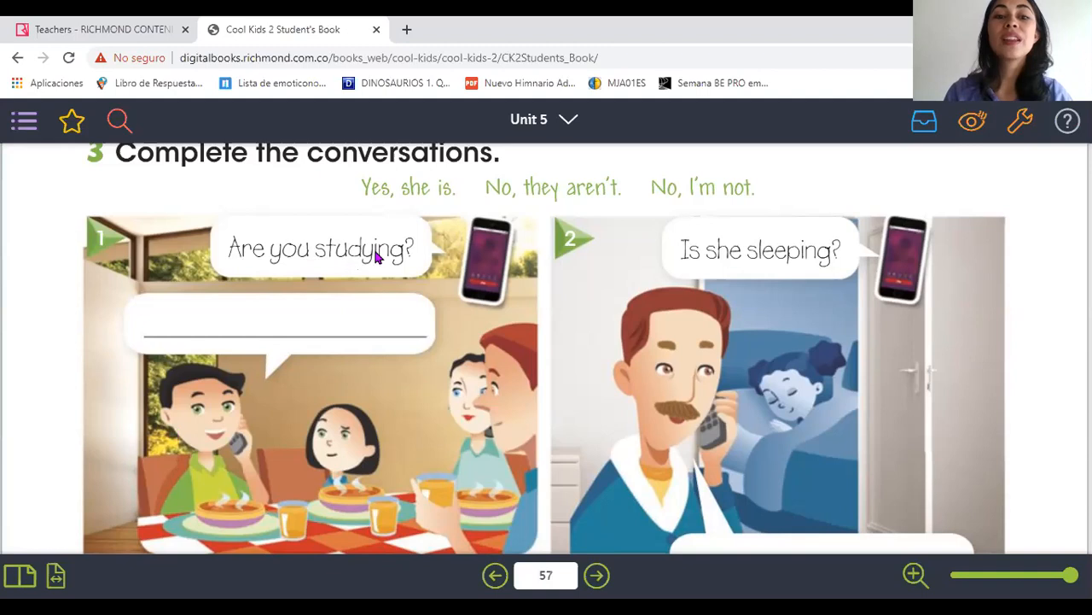
mouse_move(427, 263)
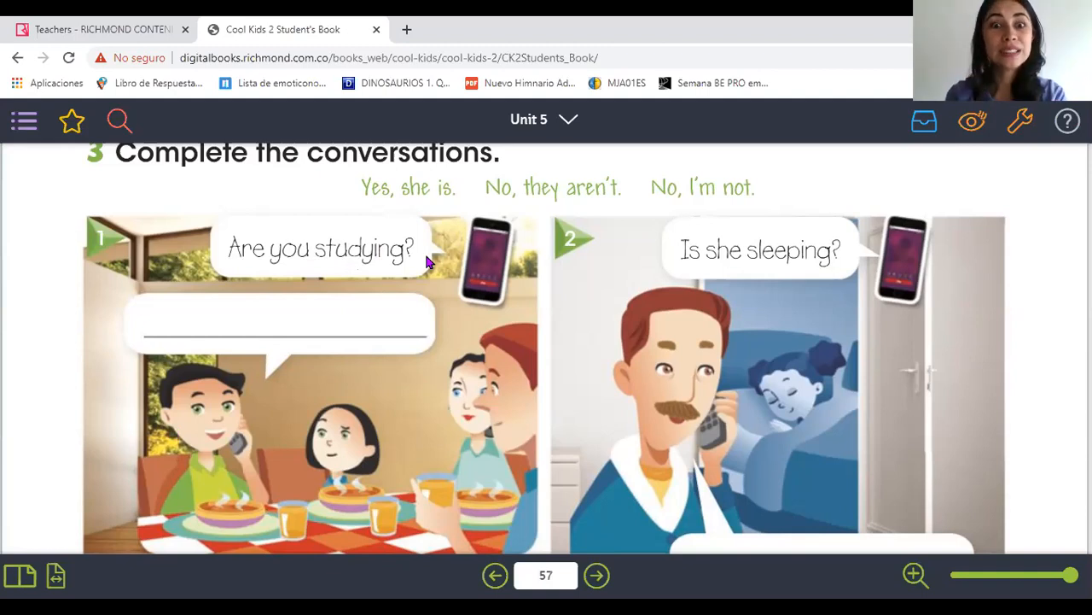
mouse_move(290, 441)
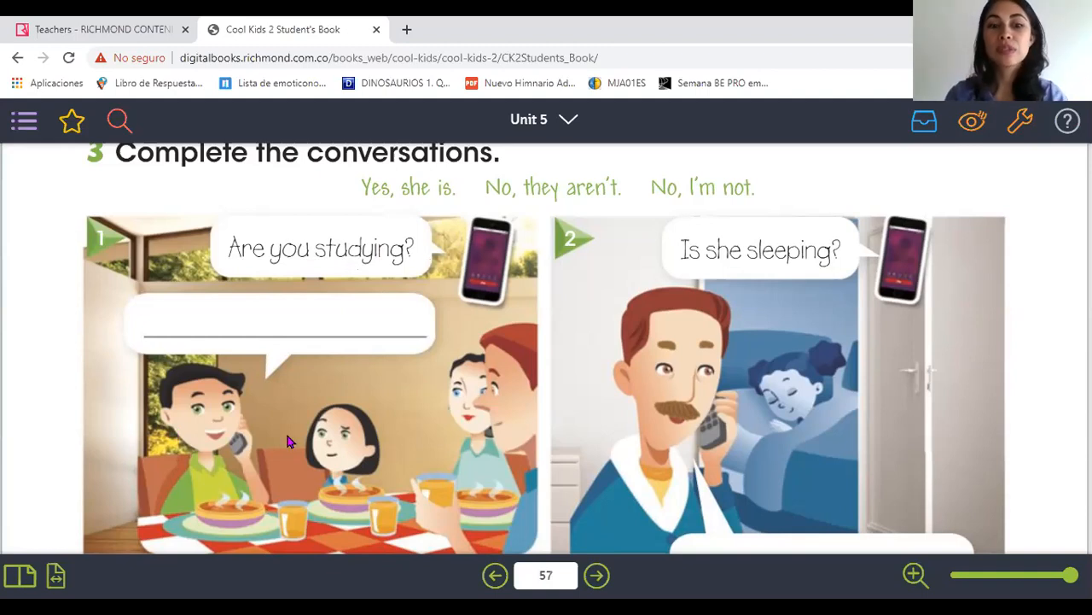
scroll(down, 3)
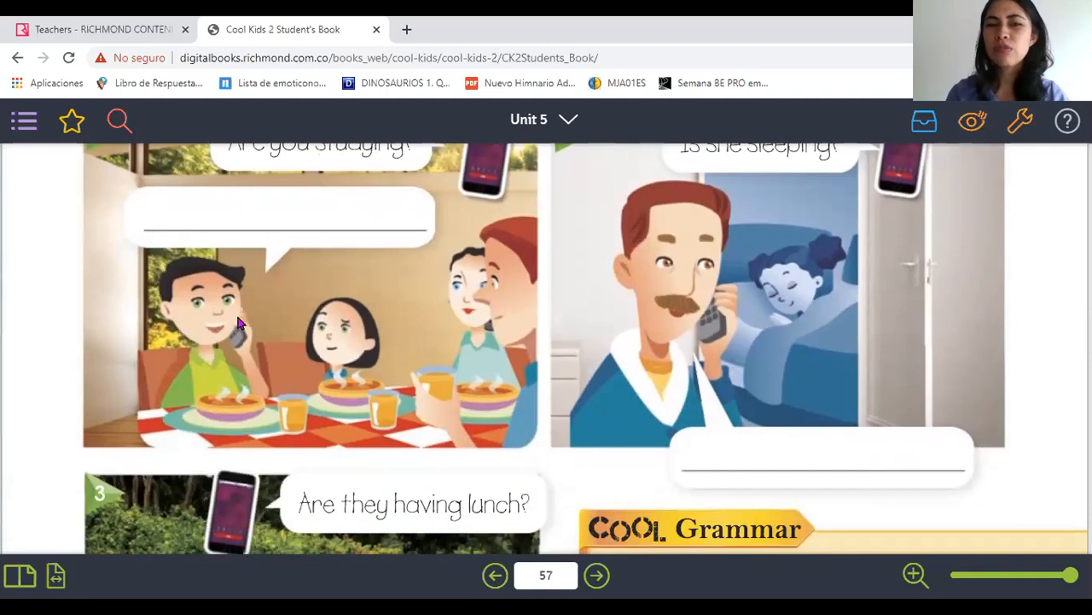
mouse_move(286, 348)
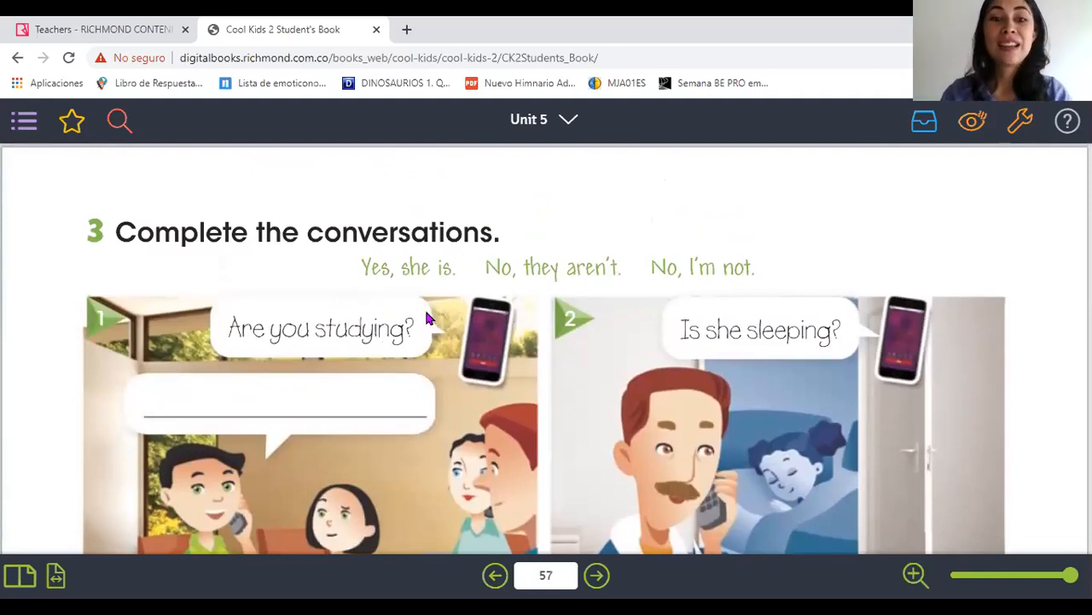
mouse_move(436, 282)
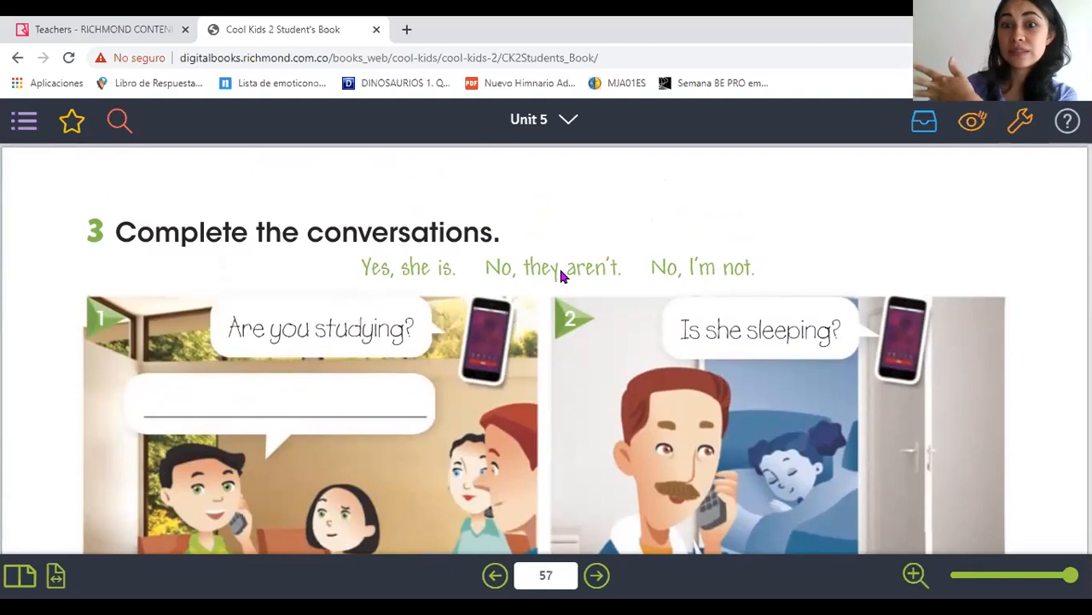
mouse_move(678, 271)
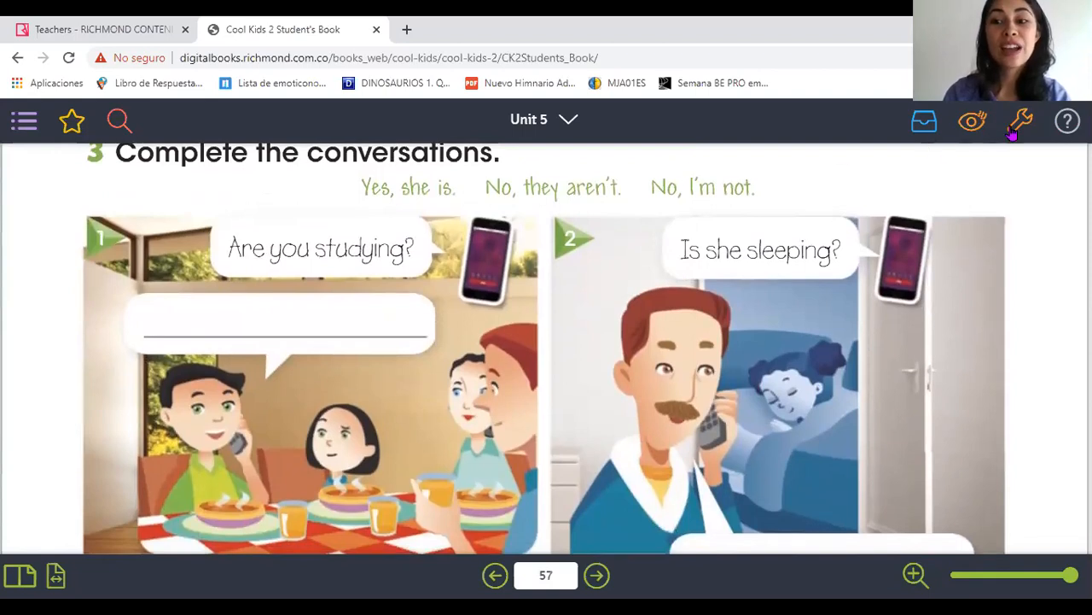
Step: Fill the three conversation bubbles with 'No, I'm not', 'Yes, she is' and 'No, they aren't'
click(1022, 120)
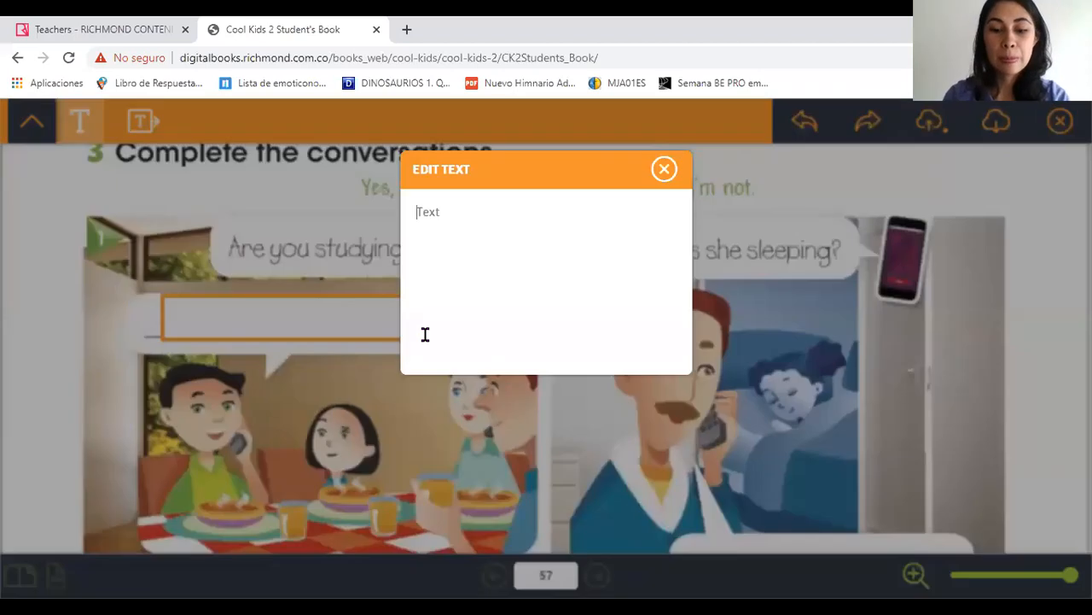
text(No, I'm no)
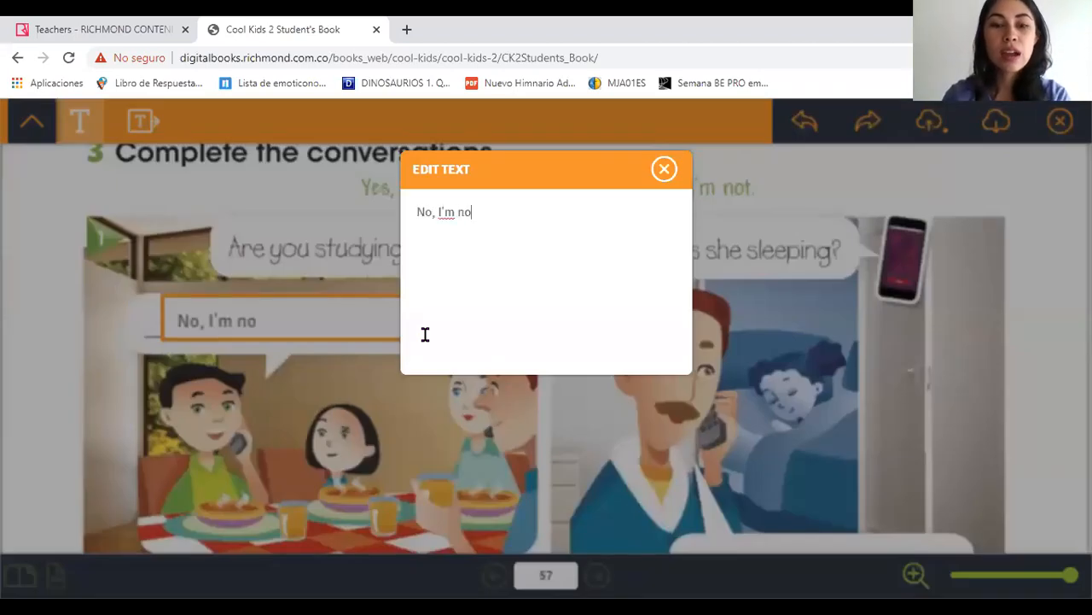
click(664, 169)
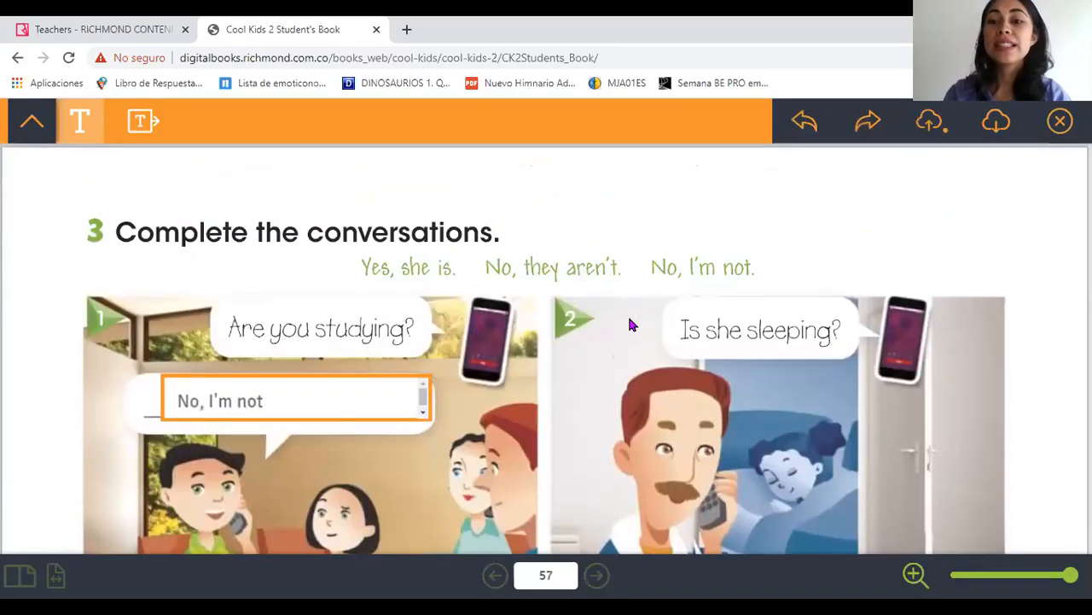
scroll(down, 3)
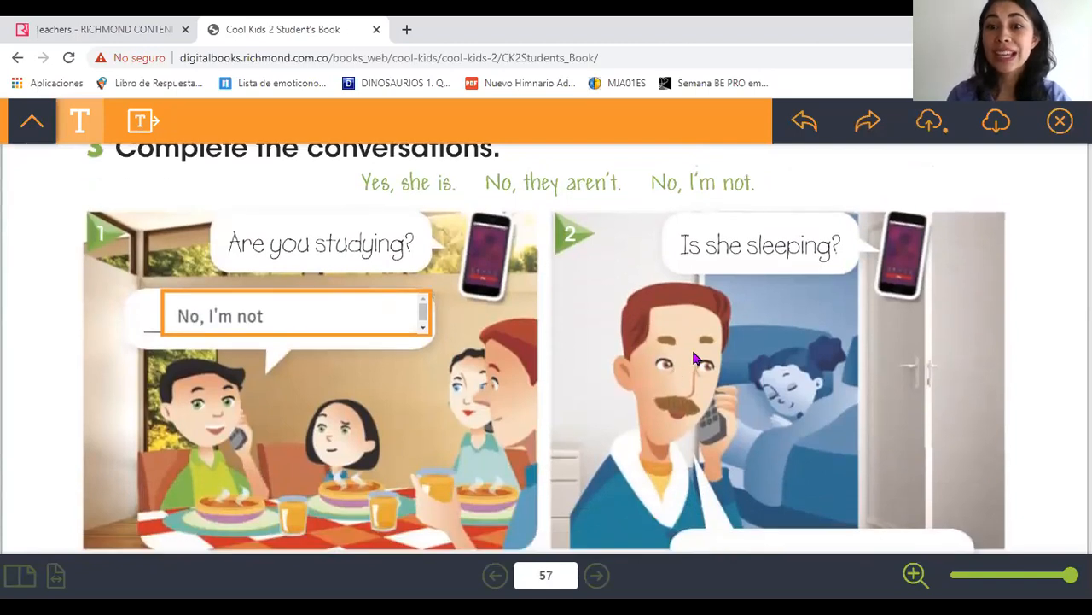
scroll(down, 3)
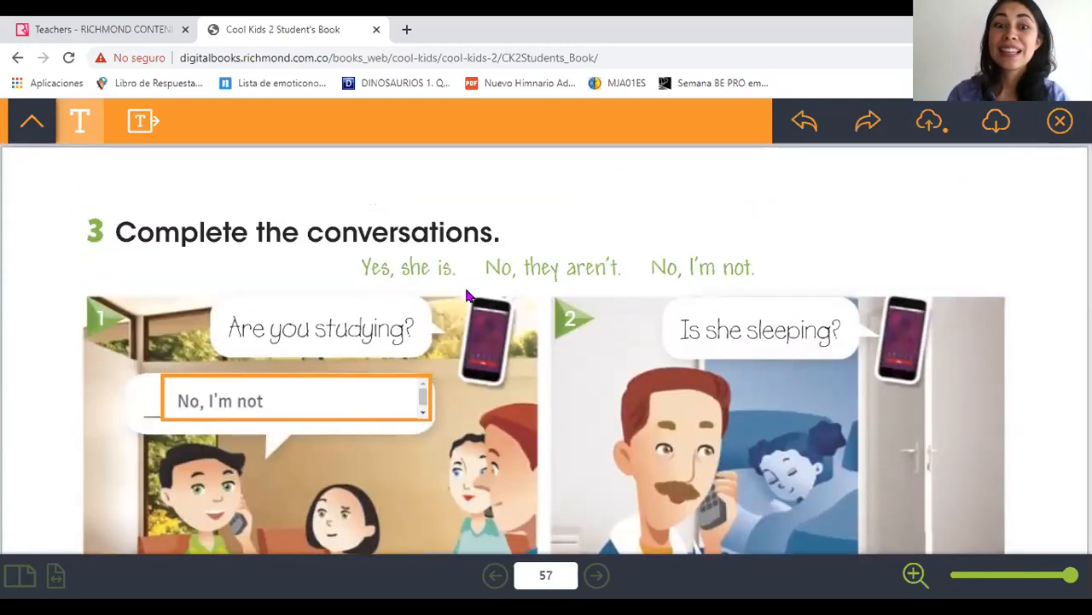
mouse_move(574, 271)
text(Yes, she is)
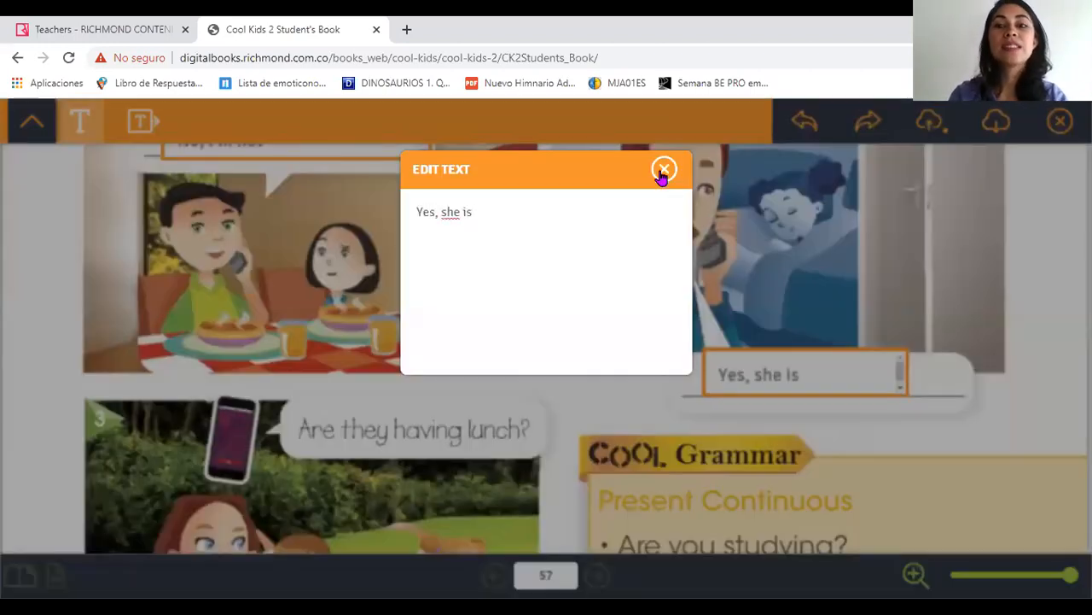
click(664, 169)
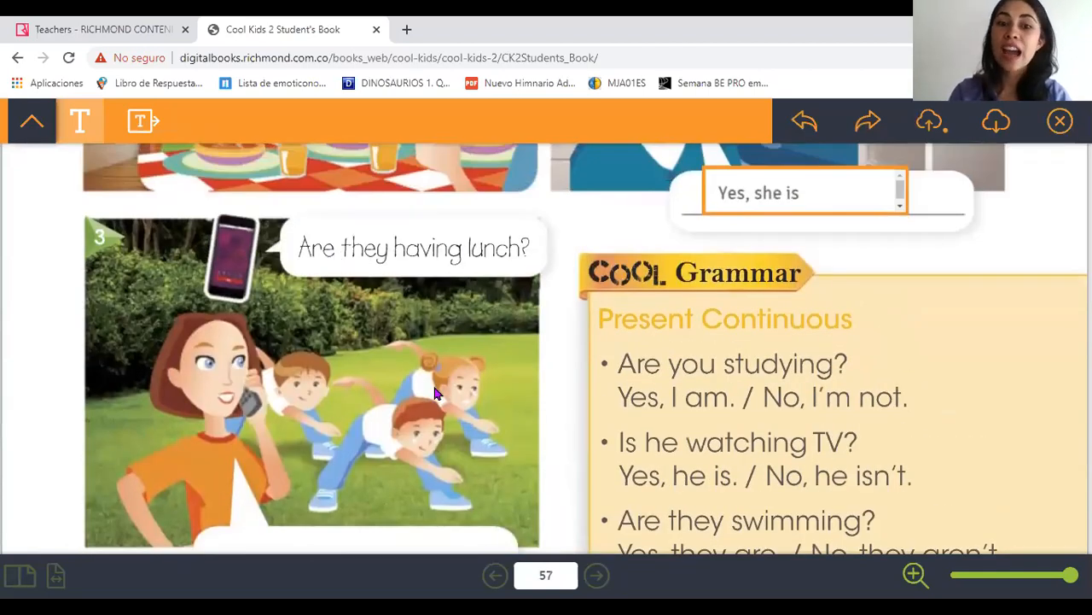
mouse_move(371, 401)
text(No, they aren't)
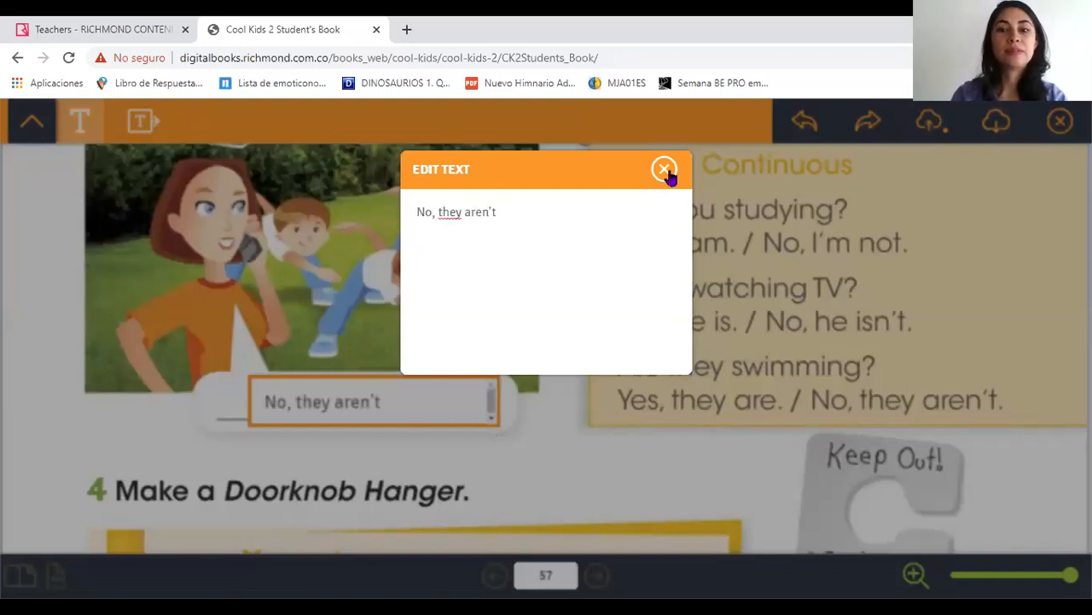
click(665, 169)
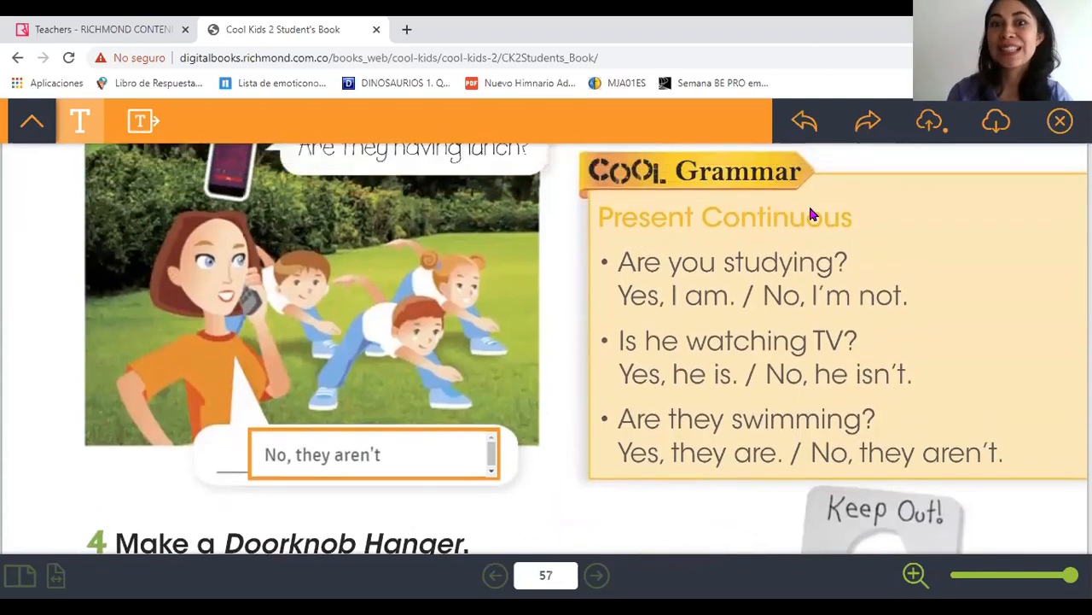
mouse_move(687, 266)
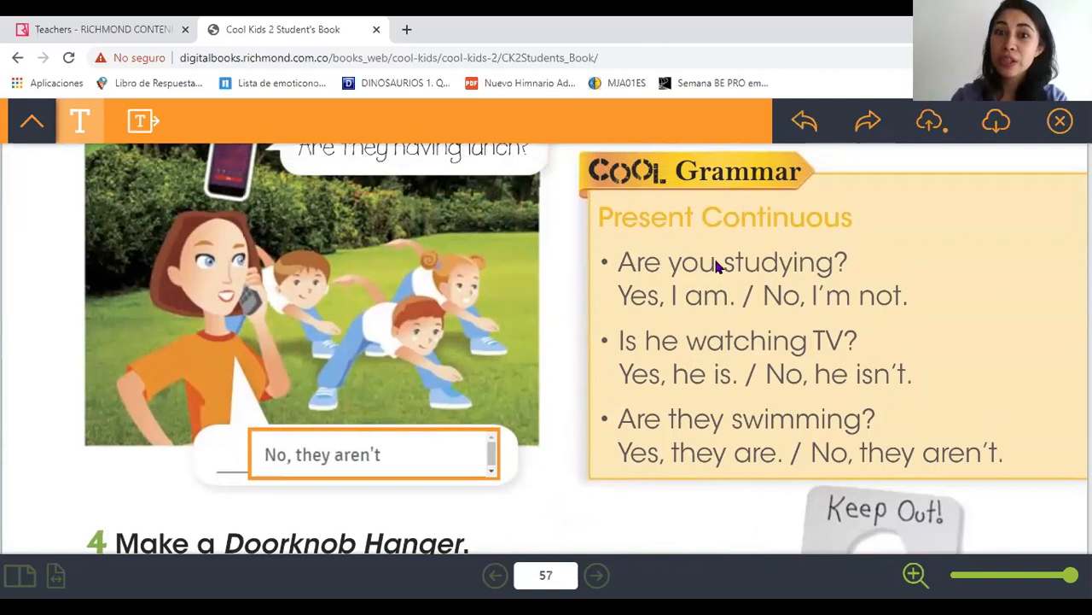
mouse_move(644, 301)
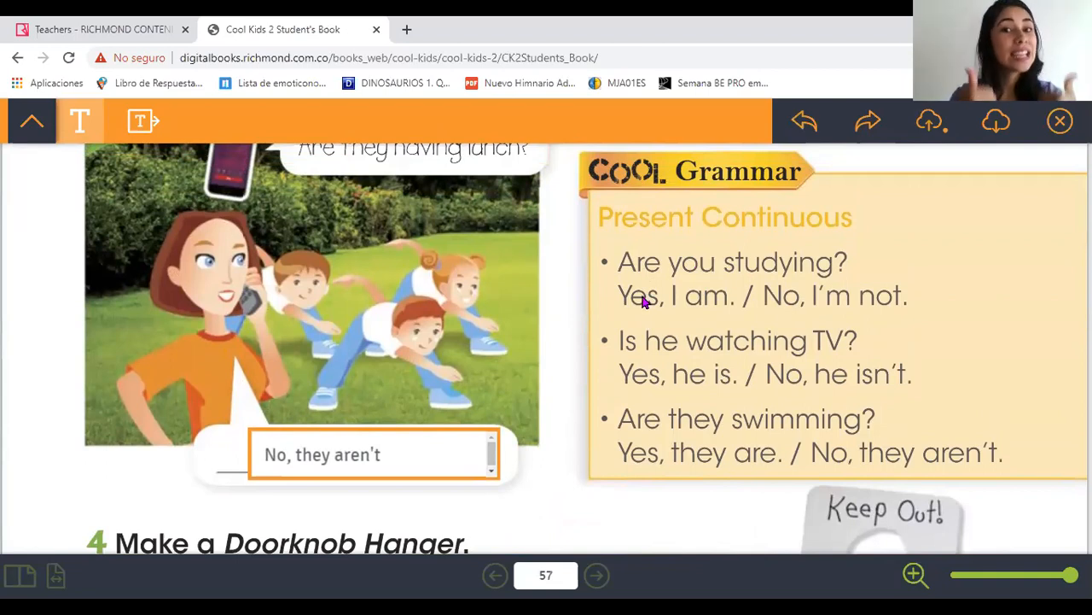
mouse_move(854, 320)
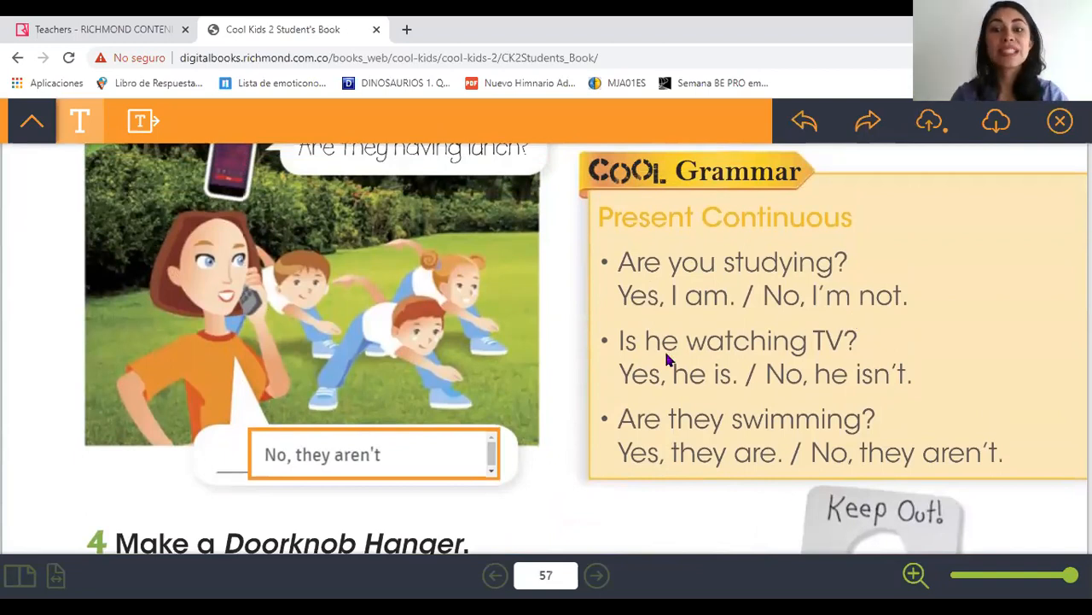
mouse_move(811, 393)
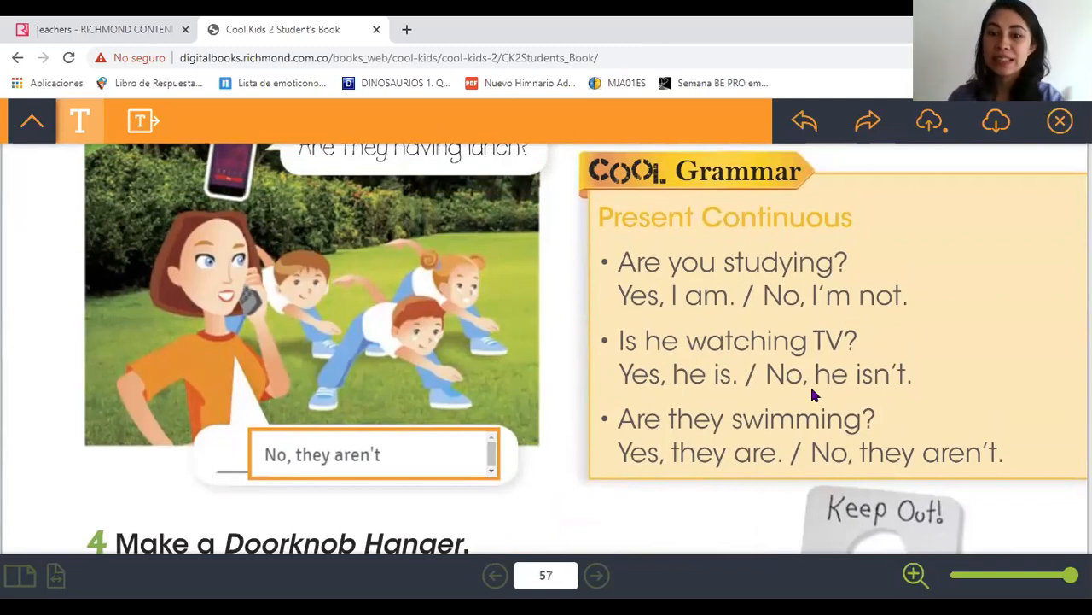
mouse_move(649, 418)
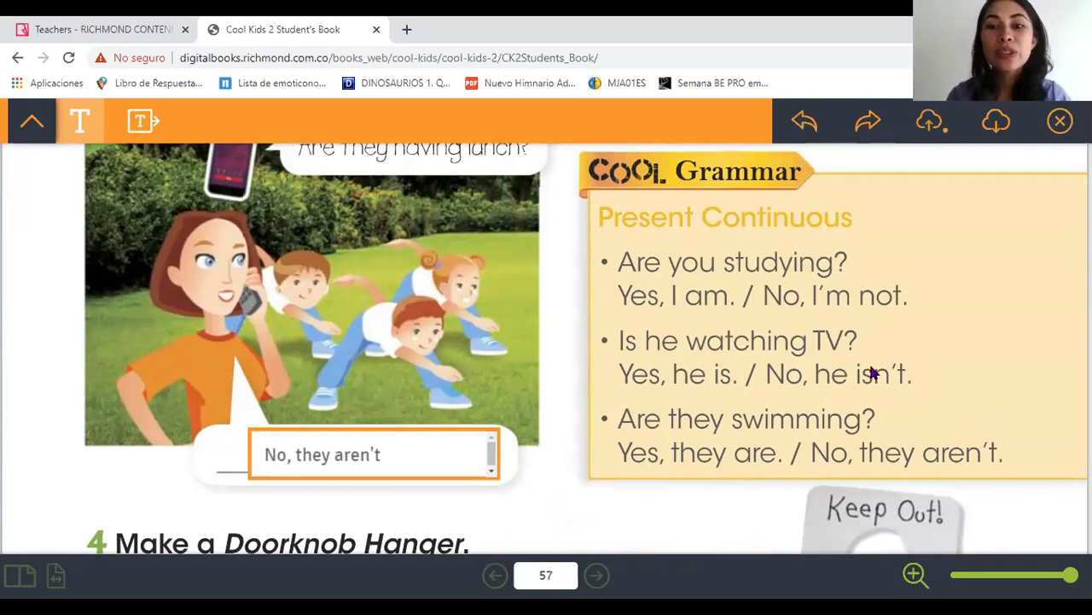
mouse_move(775, 360)
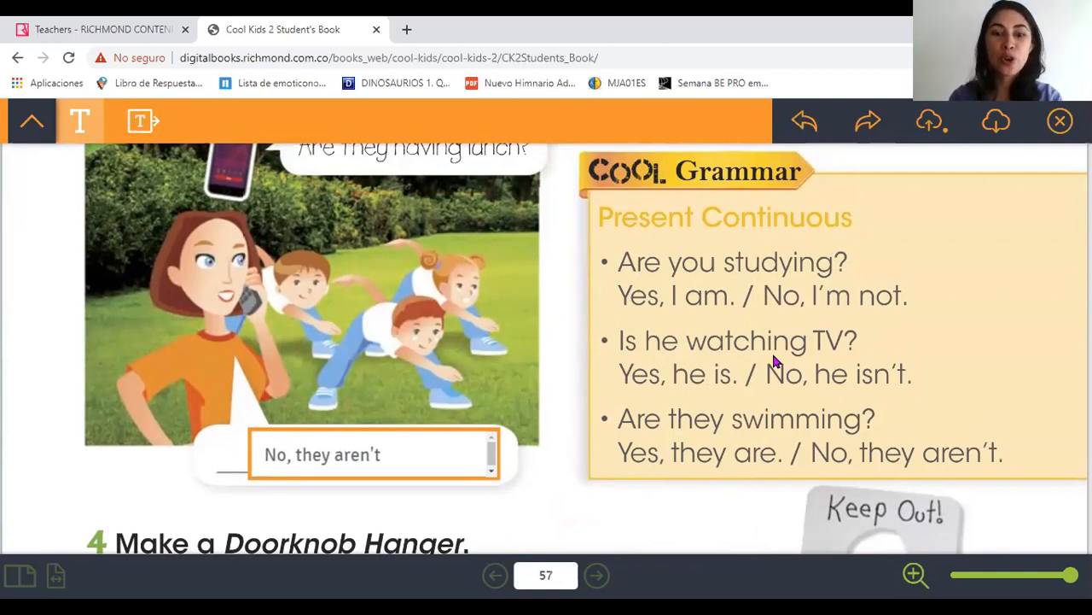
mouse_move(589, 212)
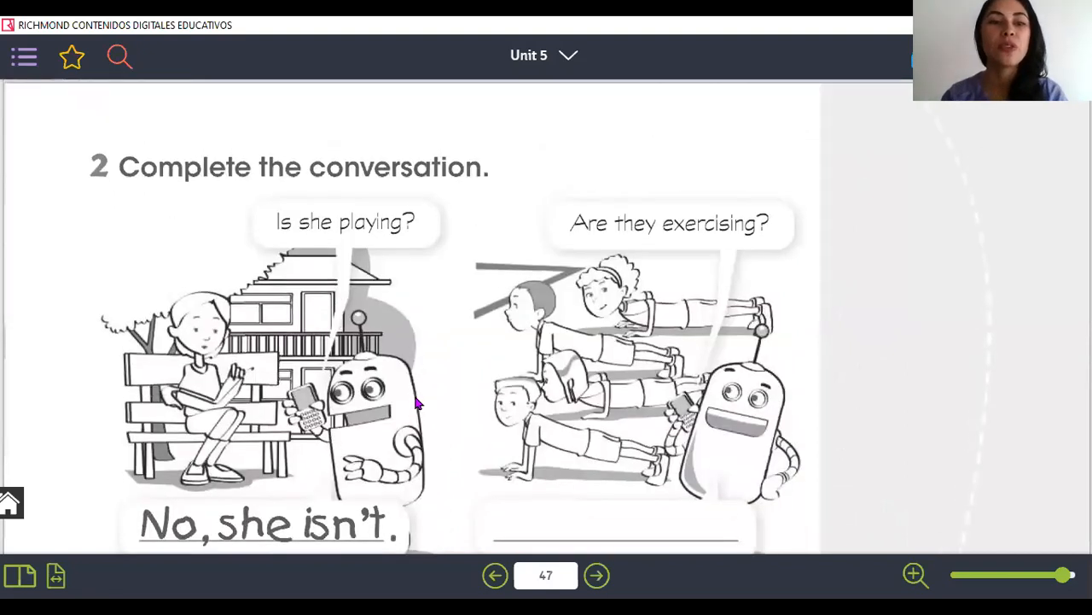
mouse_move(476, 192)
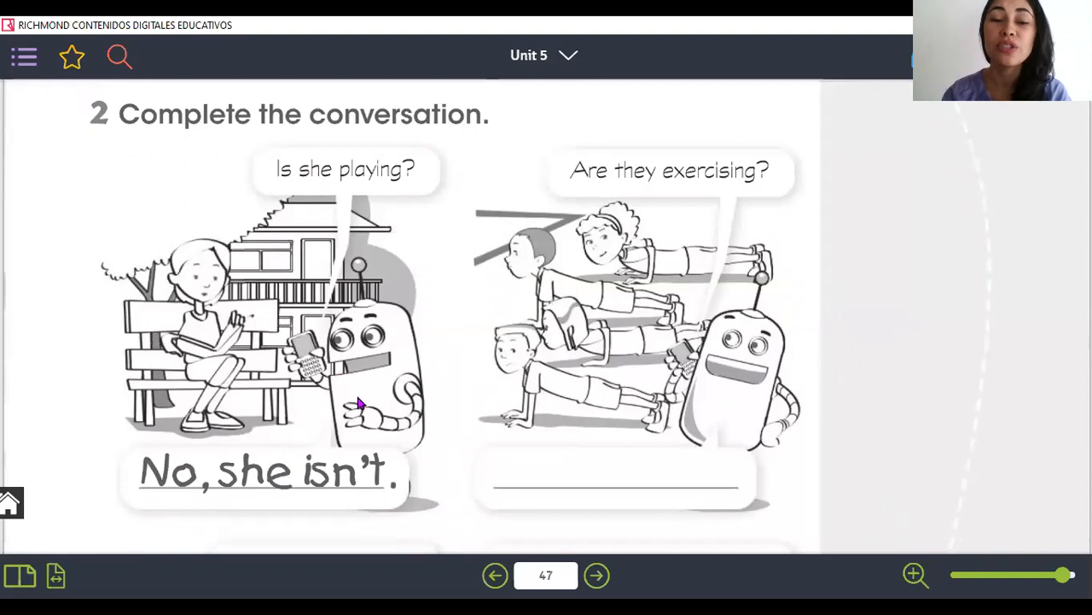
mouse_move(325, 345)
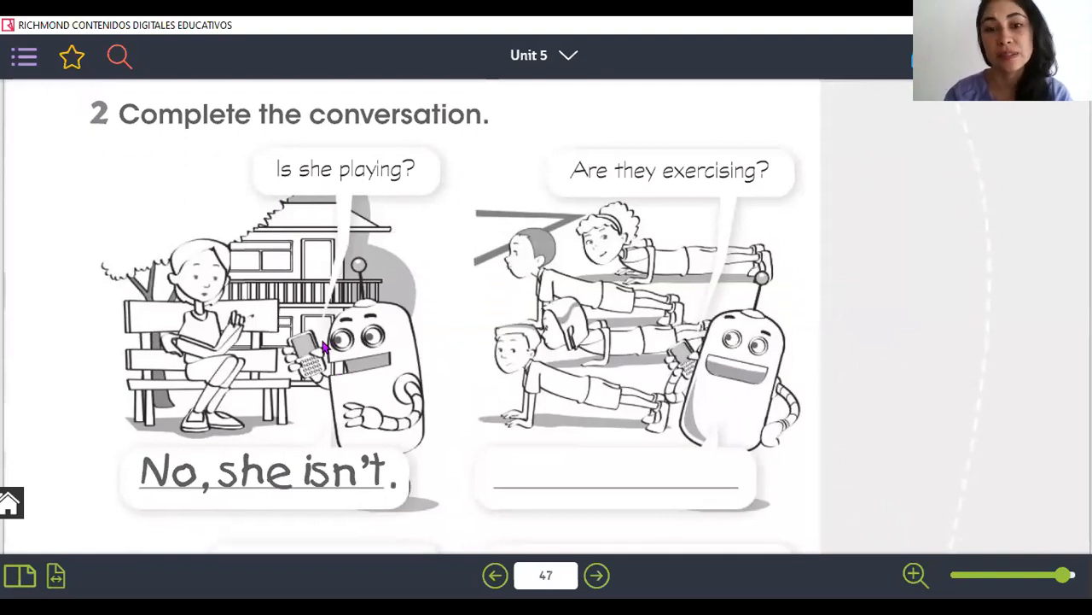
mouse_move(284, 207)
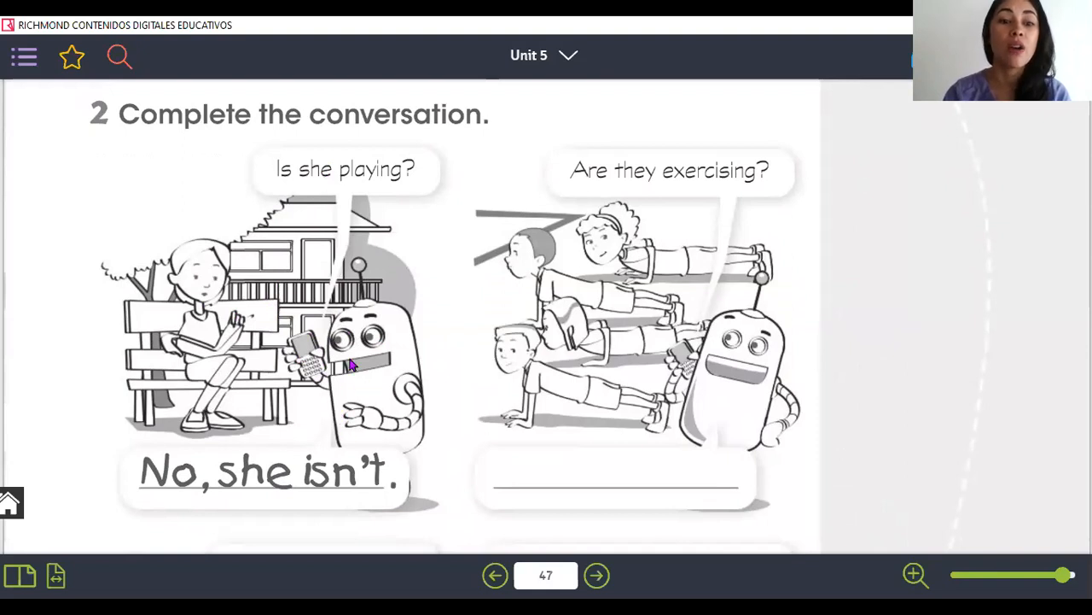
mouse_move(332, 390)
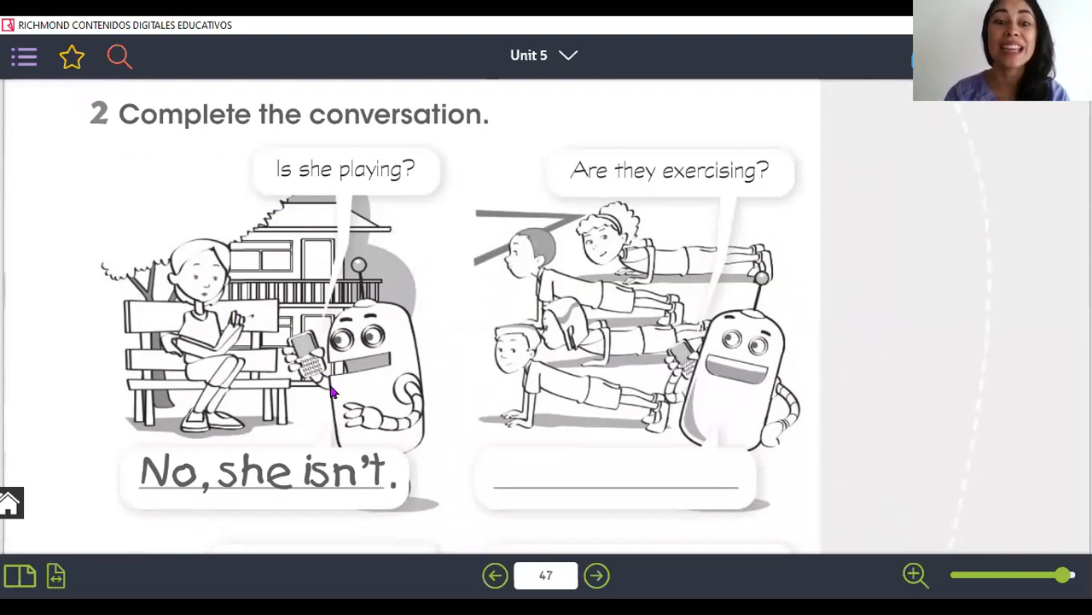
mouse_move(324, 354)
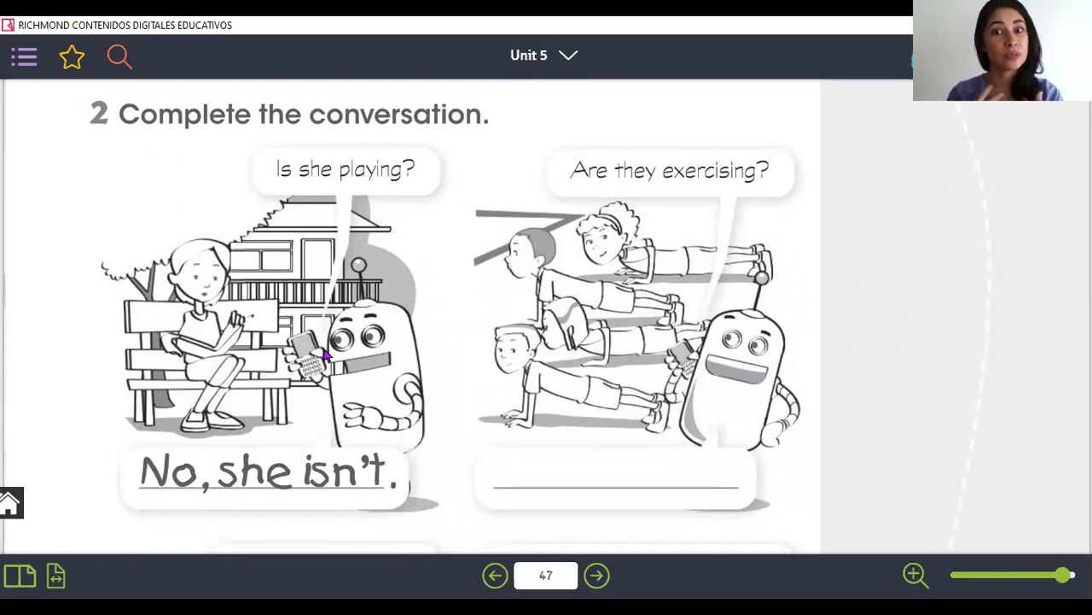
mouse_move(307, 154)
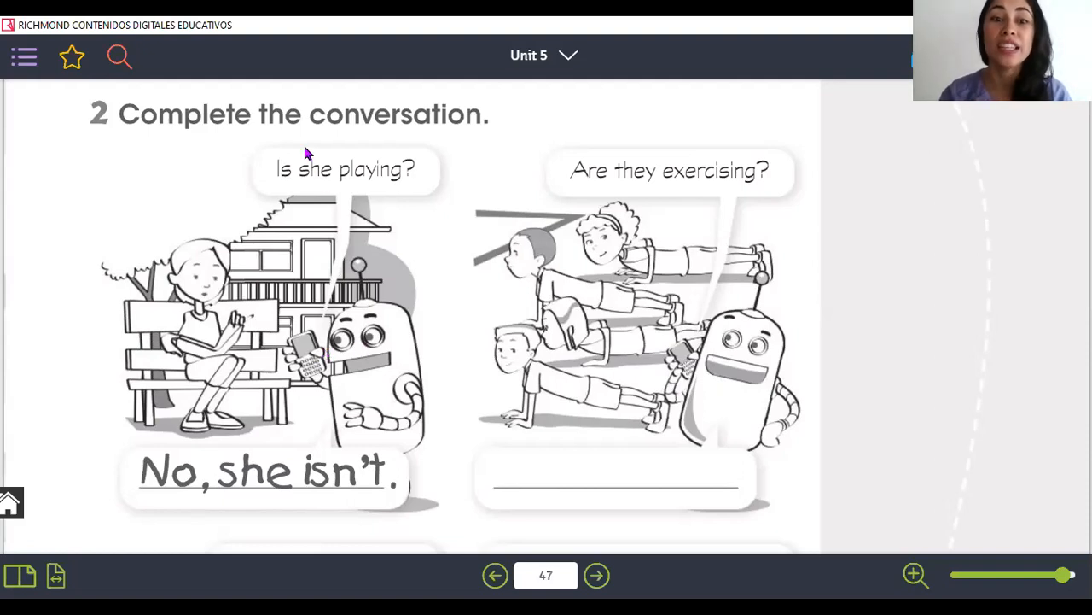
mouse_move(320, 389)
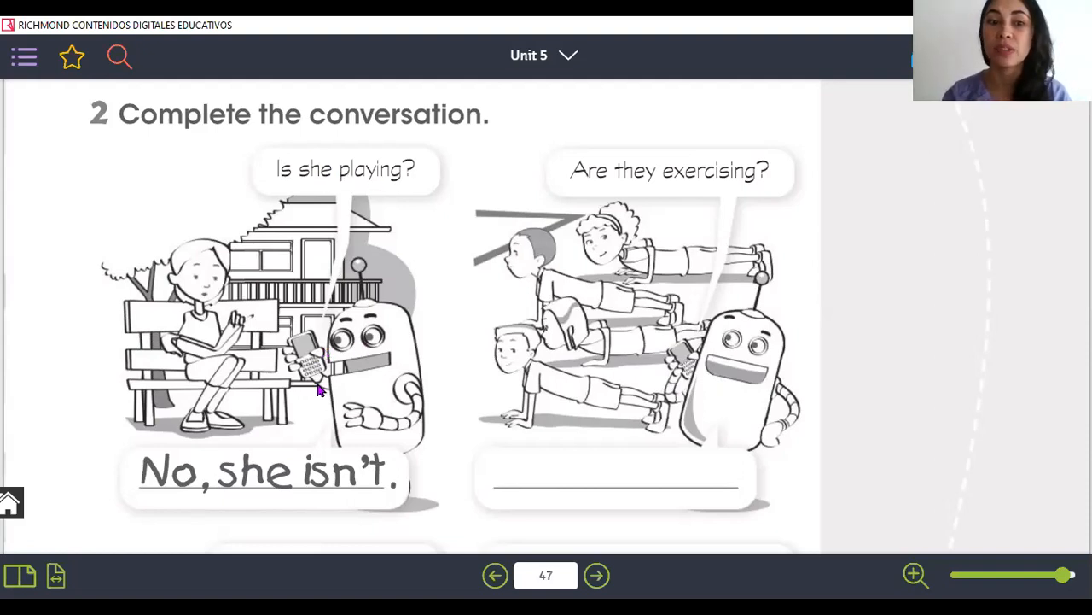
mouse_move(197, 311)
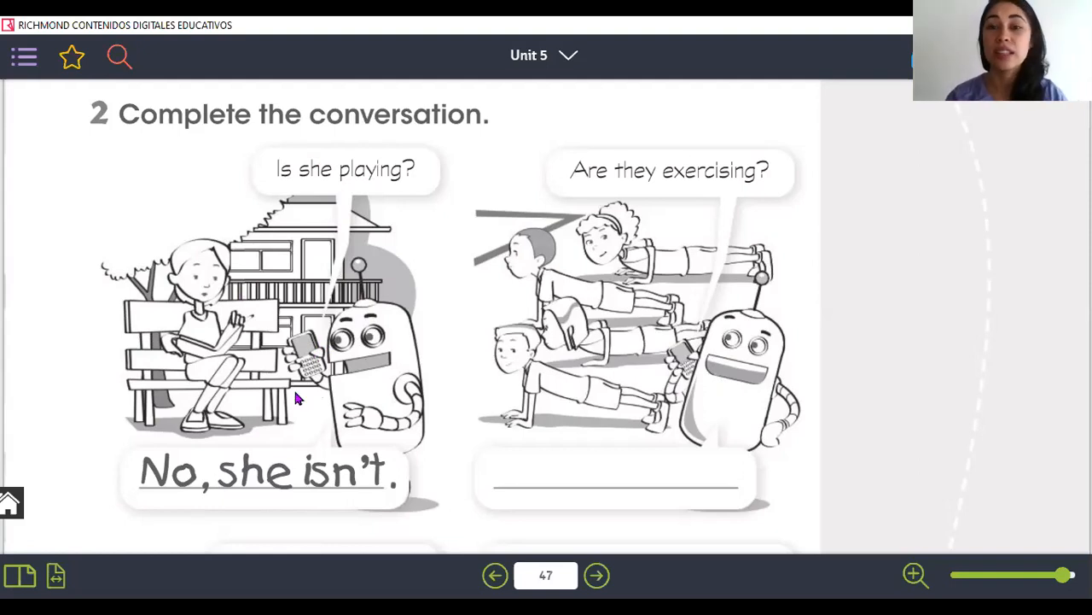
mouse_move(250, 477)
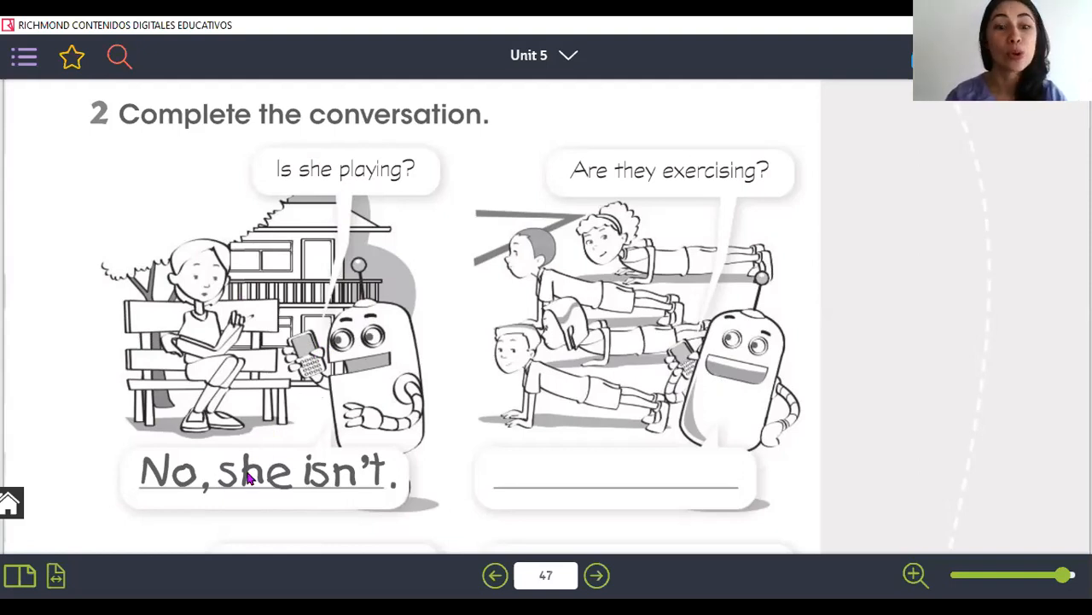
mouse_move(355, 482)
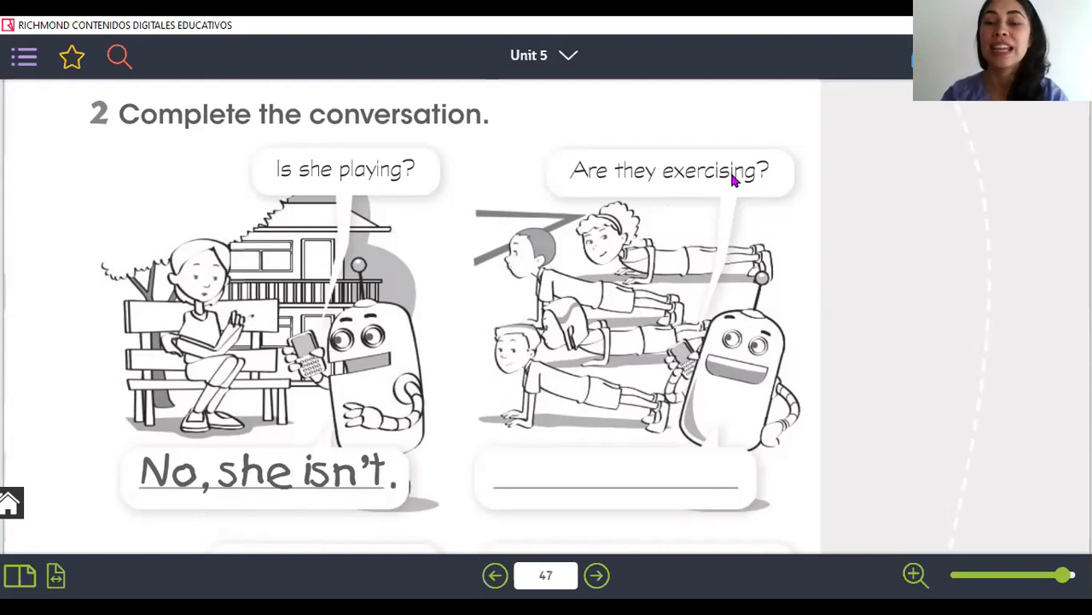
mouse_move(613, 256)
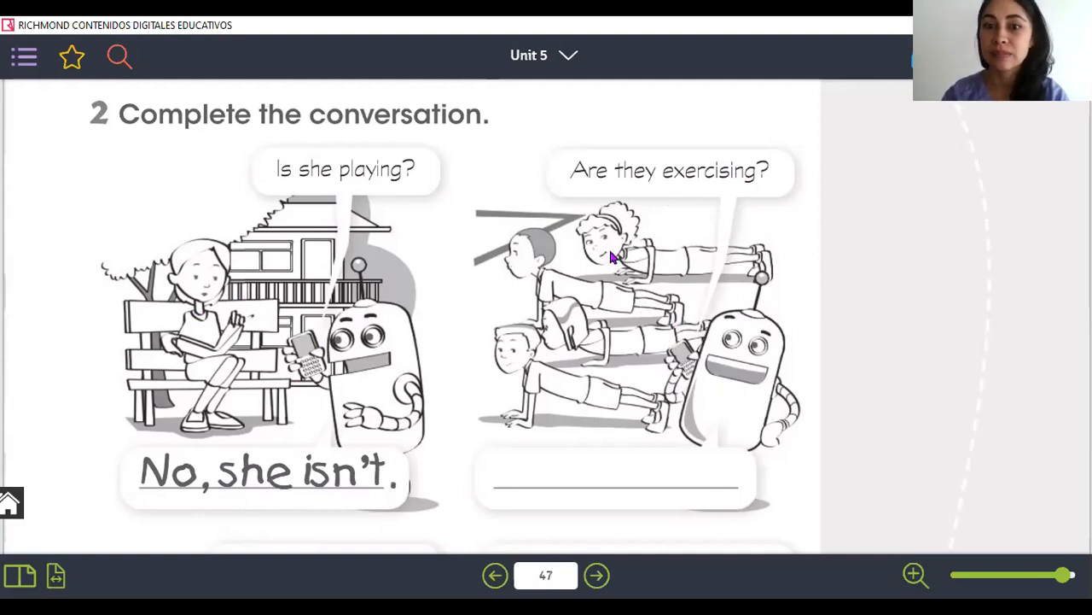
mouse_move(837, 112)
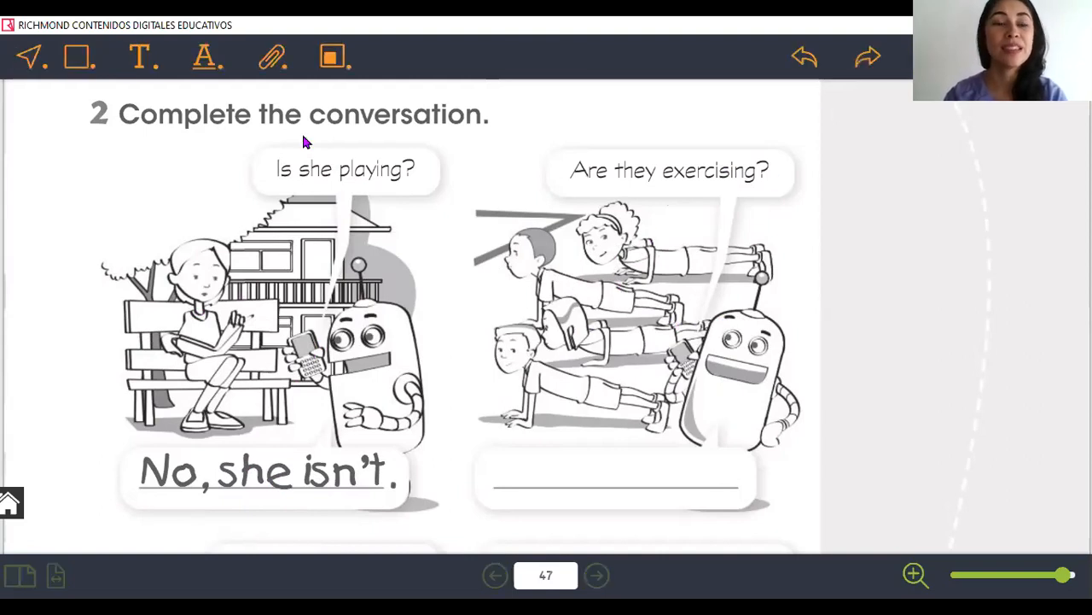
Step: Select the text tool and scroll workbook page 47 down to 'Is she having lunch?'
click(142, 57)
text(Yes, they are)
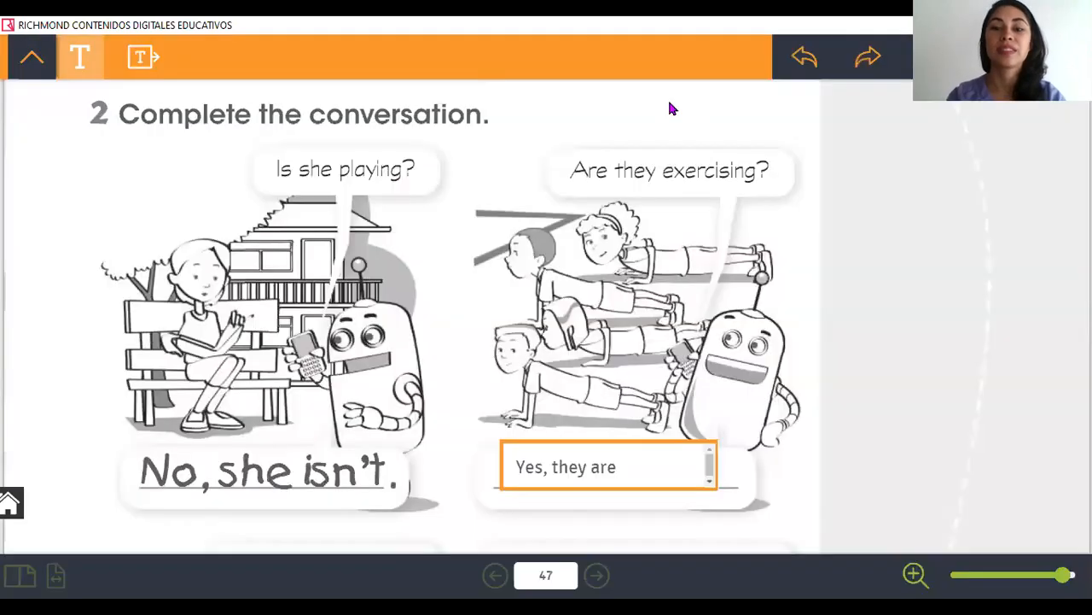
mouse_move(659, 148)
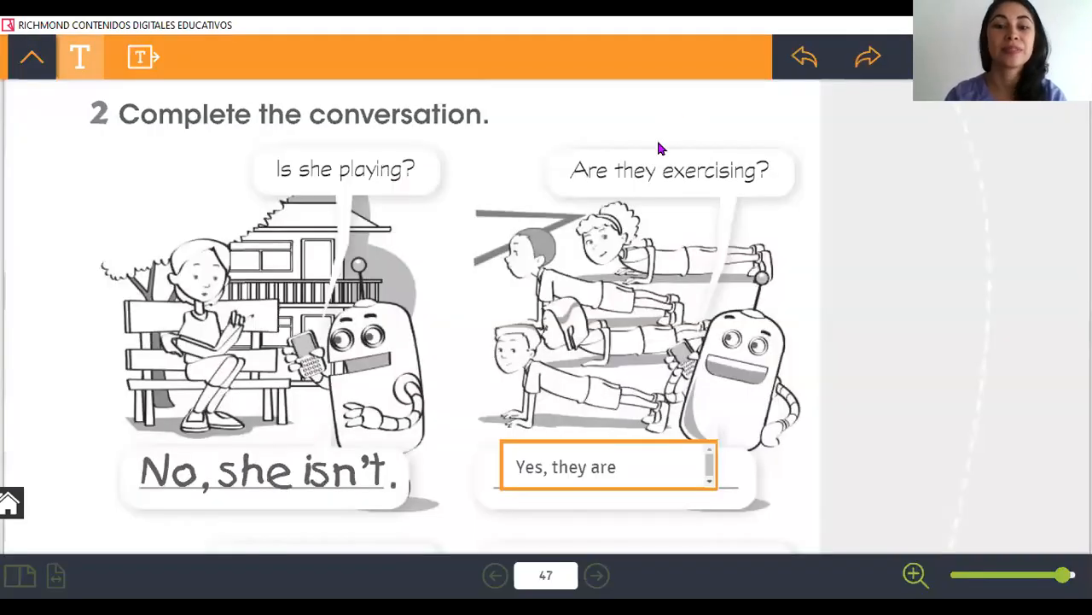
scroll(down, 3)
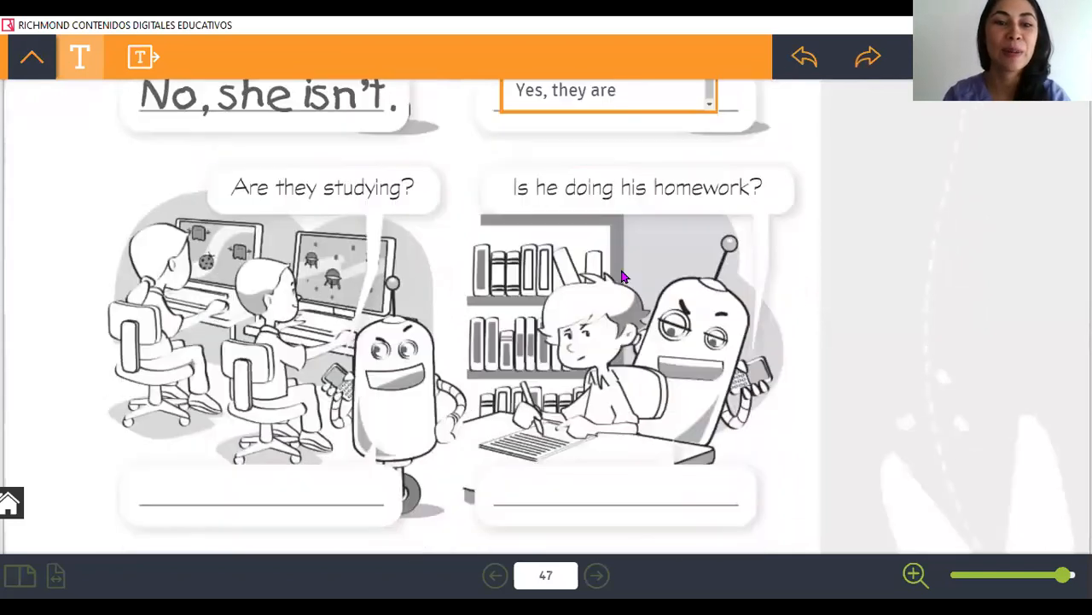
scroll(down, 3)
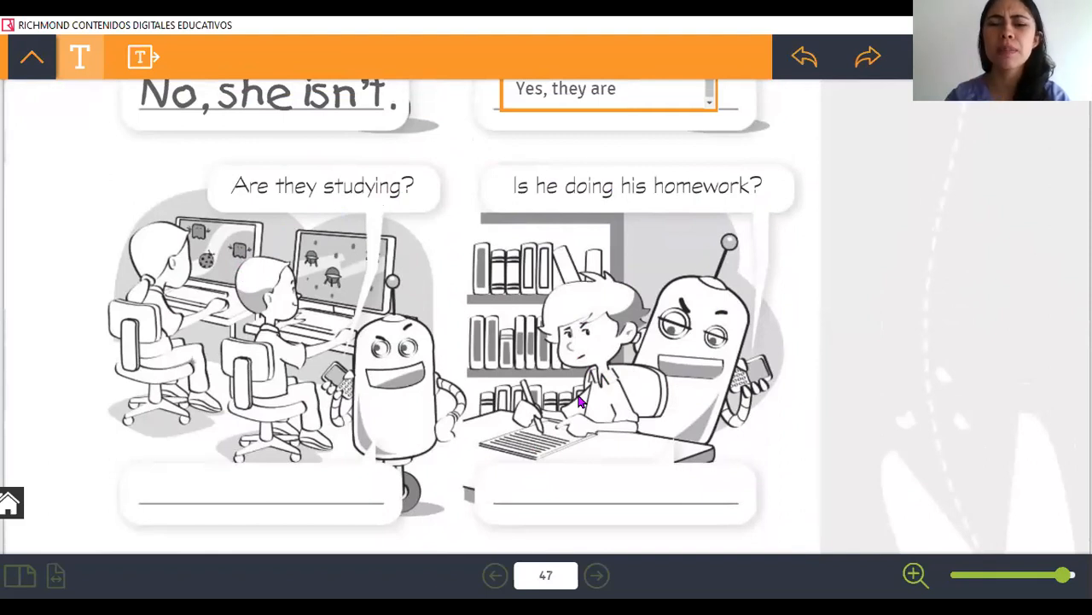
scroll(down, 3)
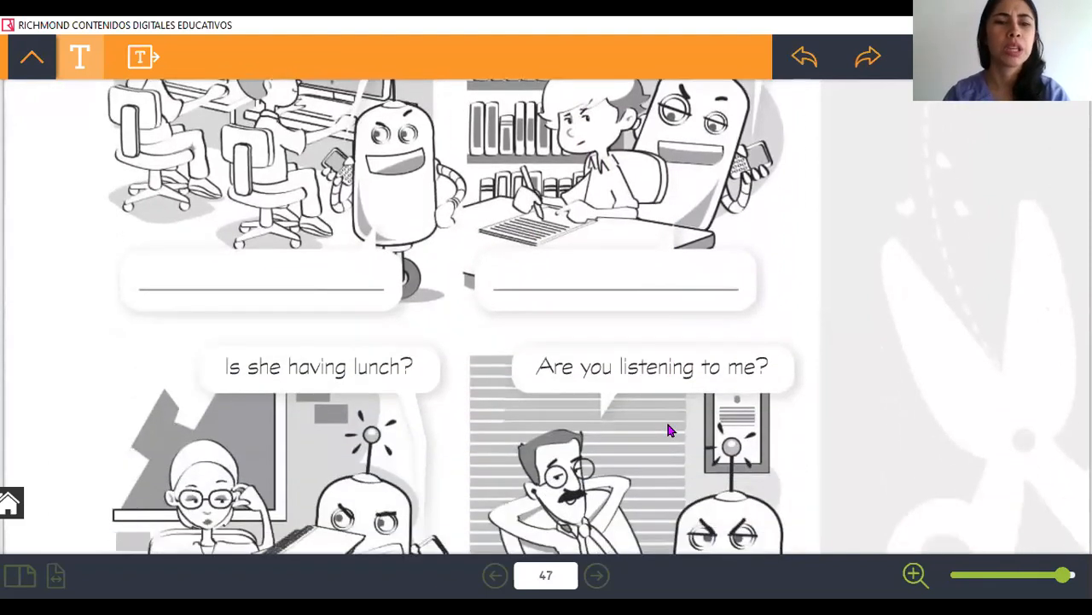
scroll(down, 3)
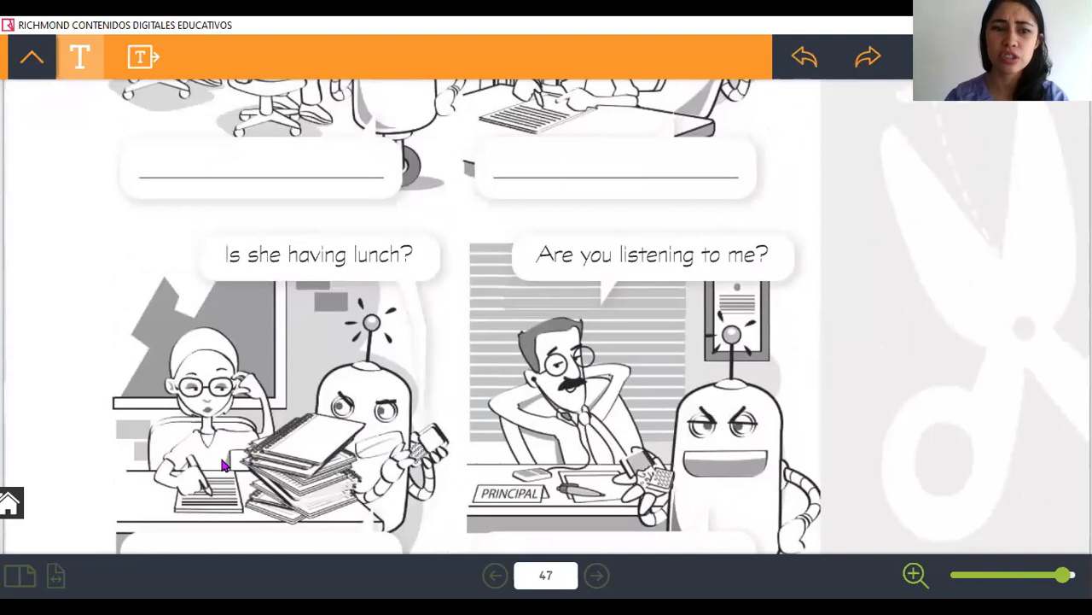